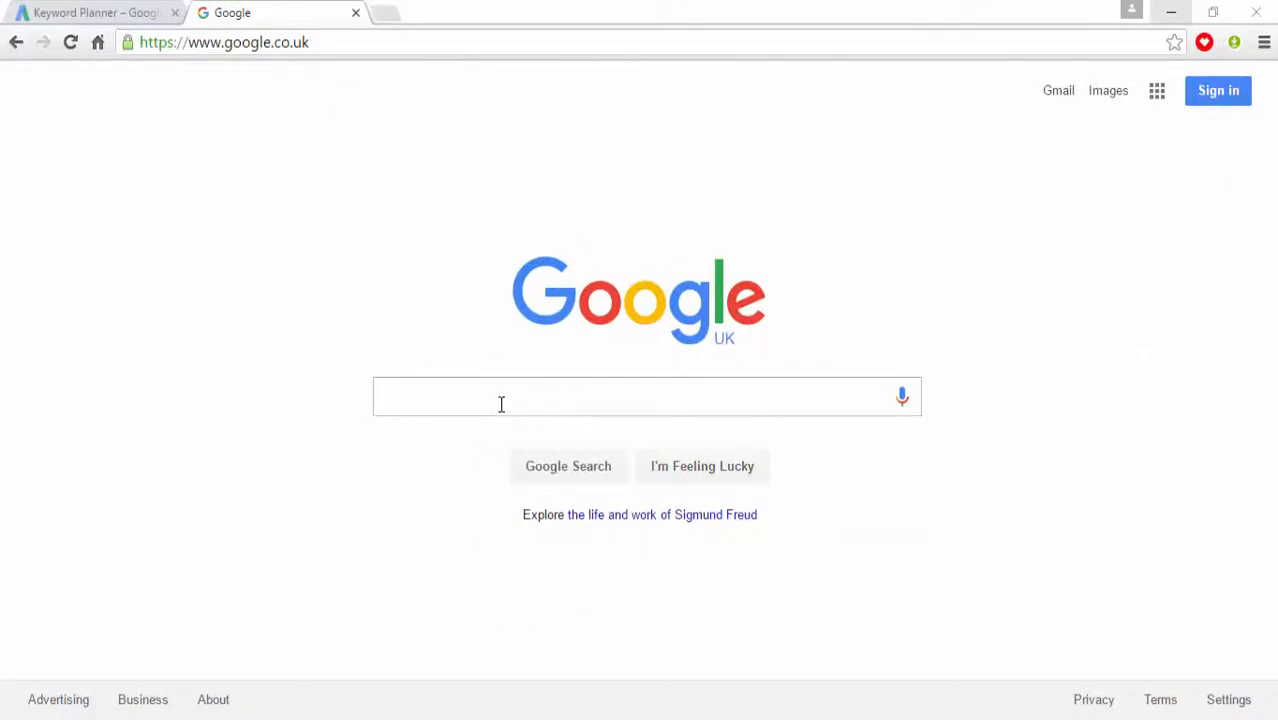
Search Google for 'Google Developer Console' and open the Google API Console result
{"action": "left_click", "coordinate": [647, 396]}
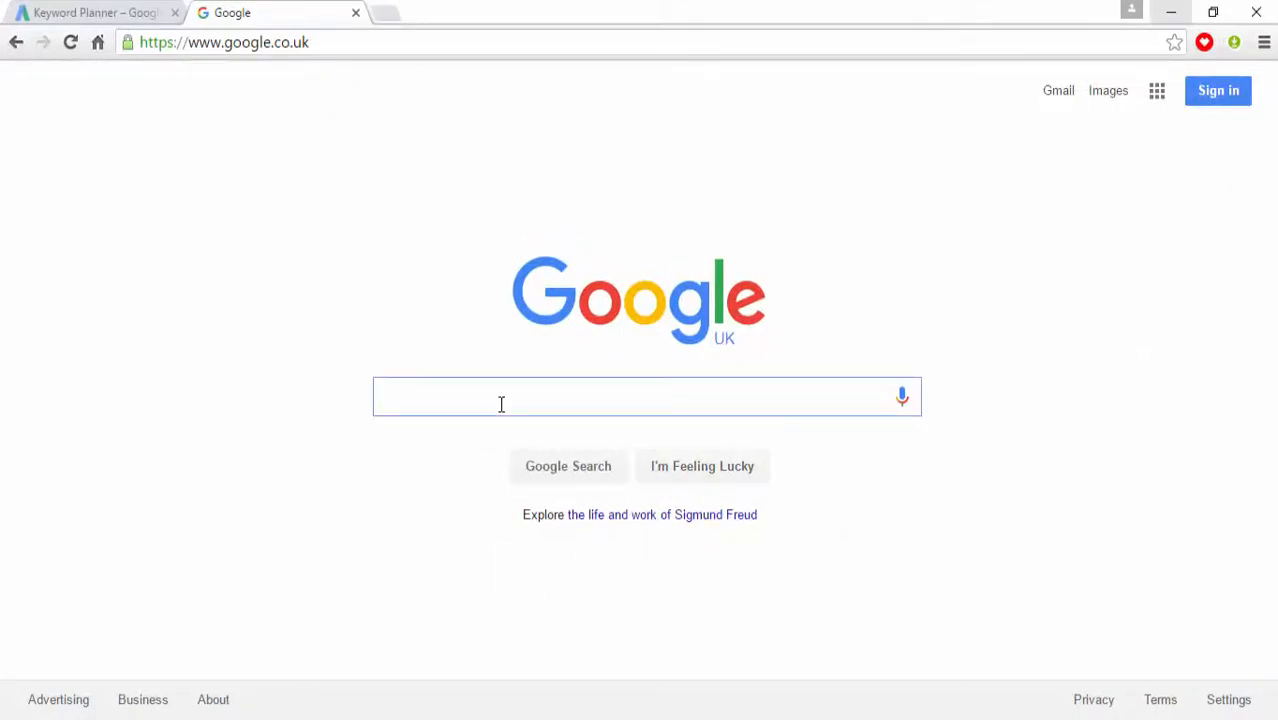
{"action": "type", "text": "Google"}
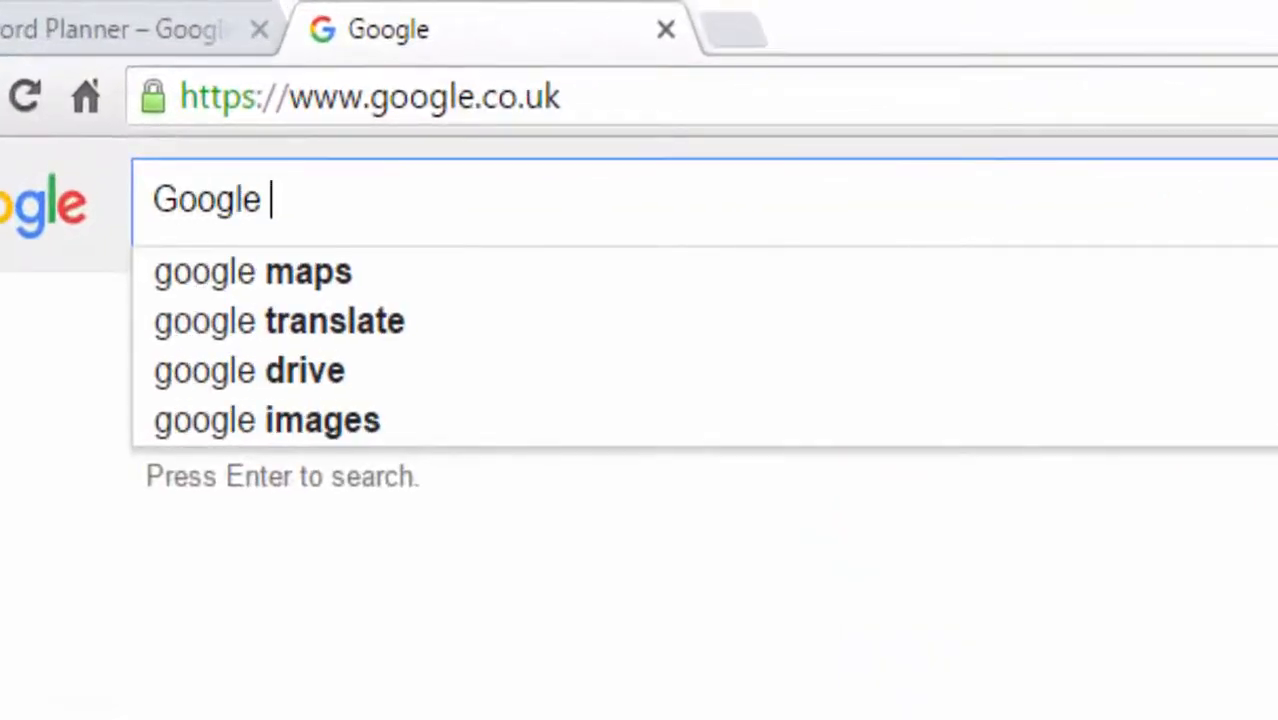
{"action": "type", "text": "Developer"}
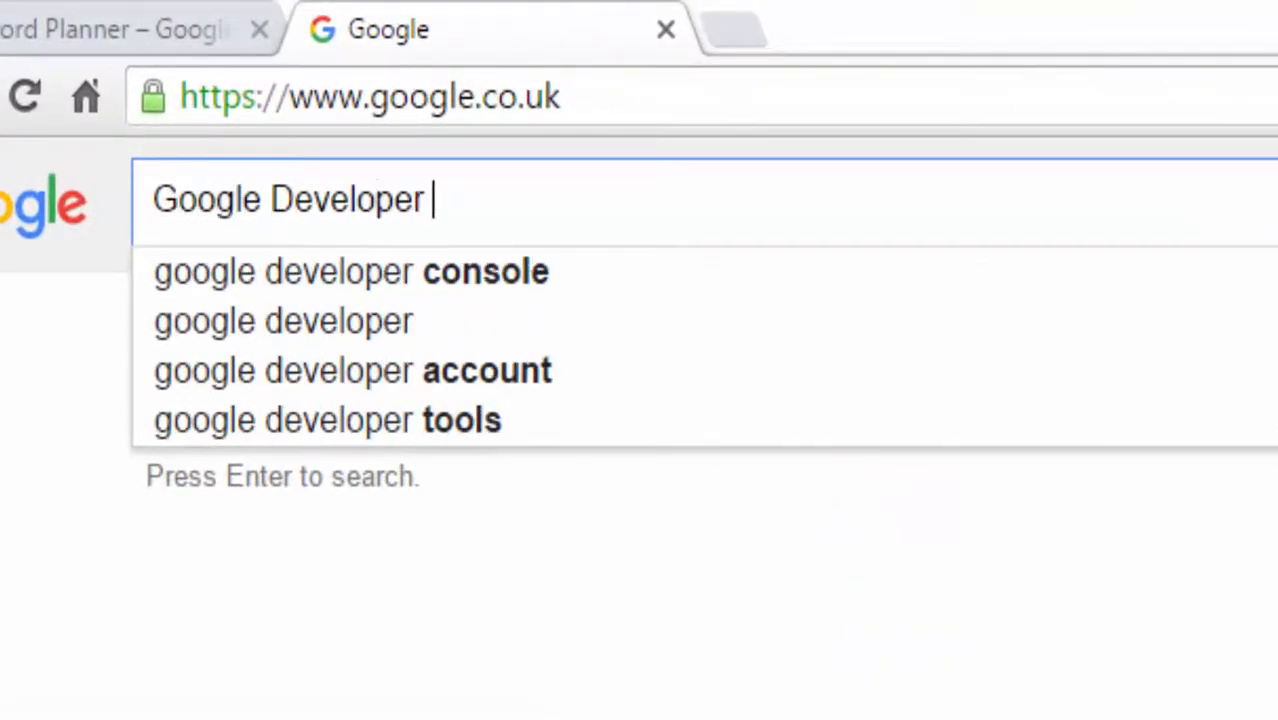
{"action": "type", "text": "Consoel"}
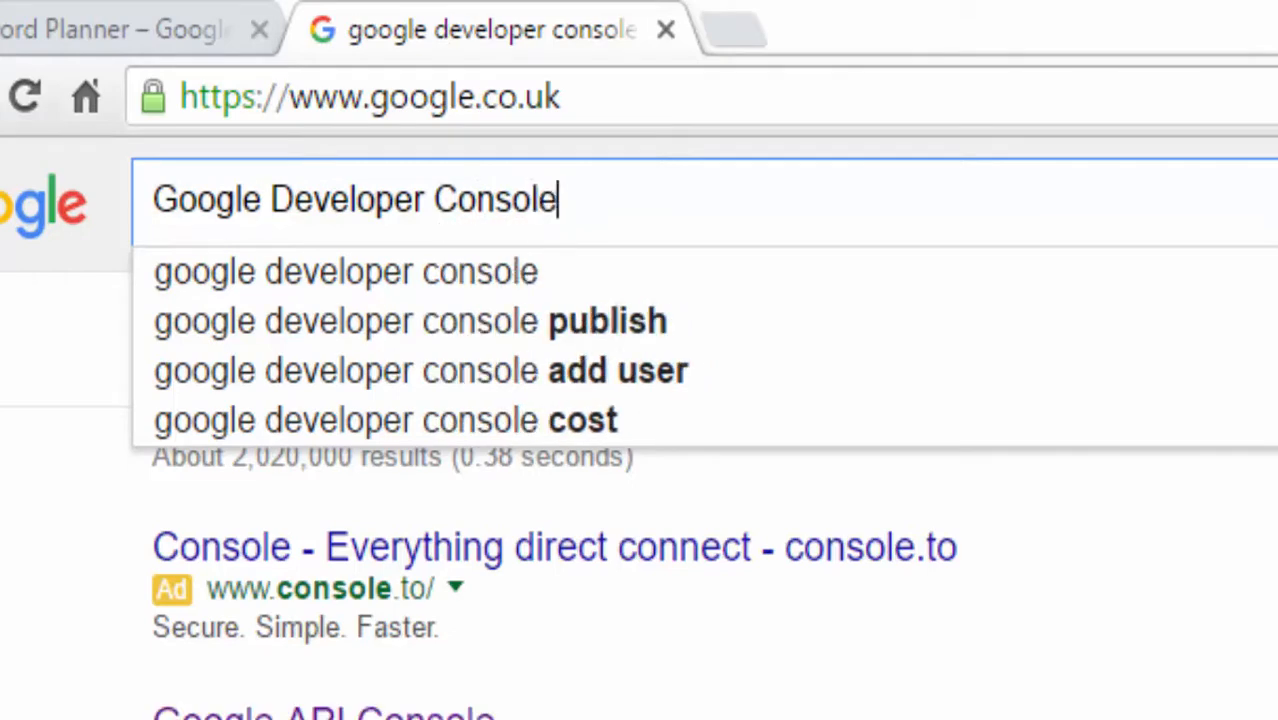
{"action": "mouse_move", "coordinate": [945, 265]}
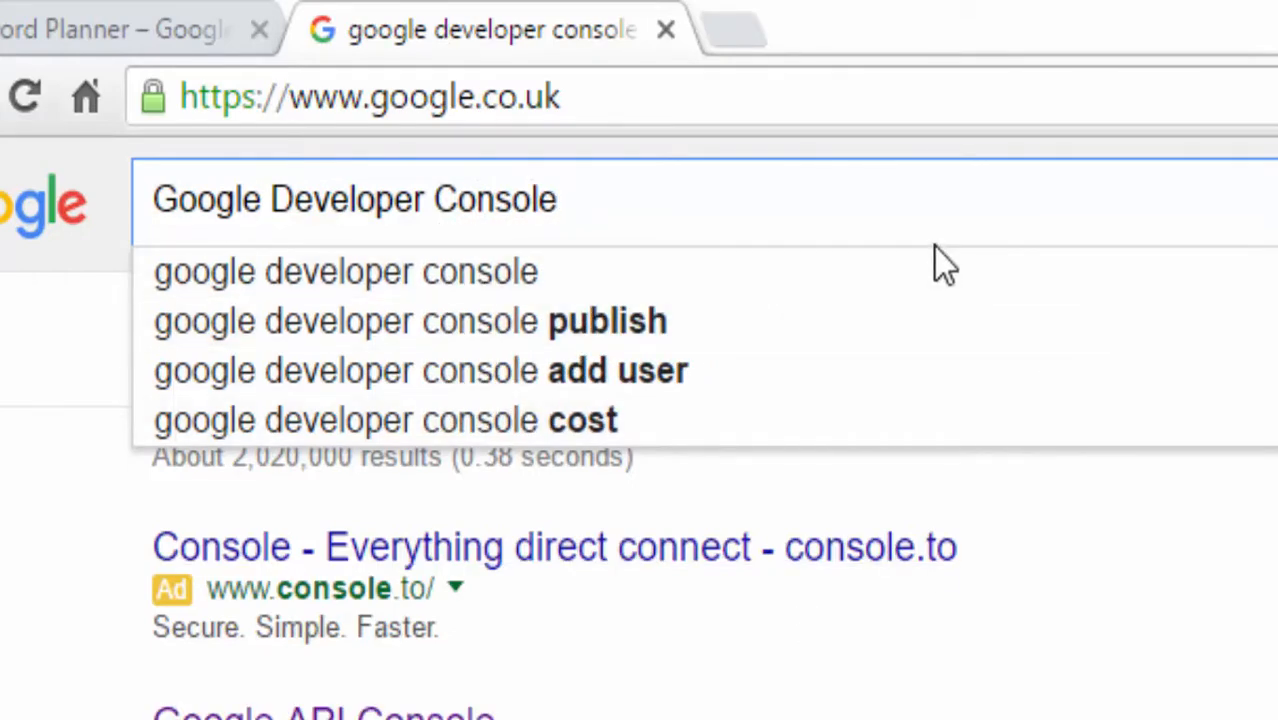
{"action": "left_click", "coordinate": [345, 271]}
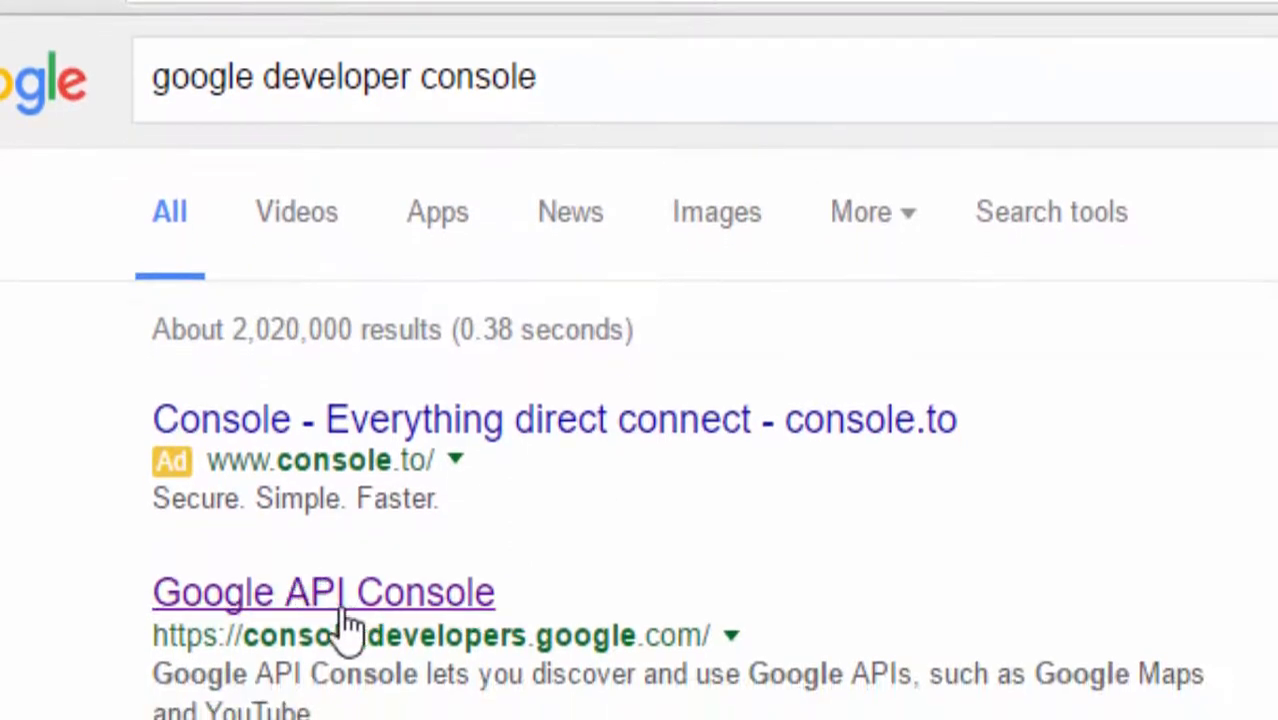
{"action": "mouse_move", "coordinate": [390, 605]}
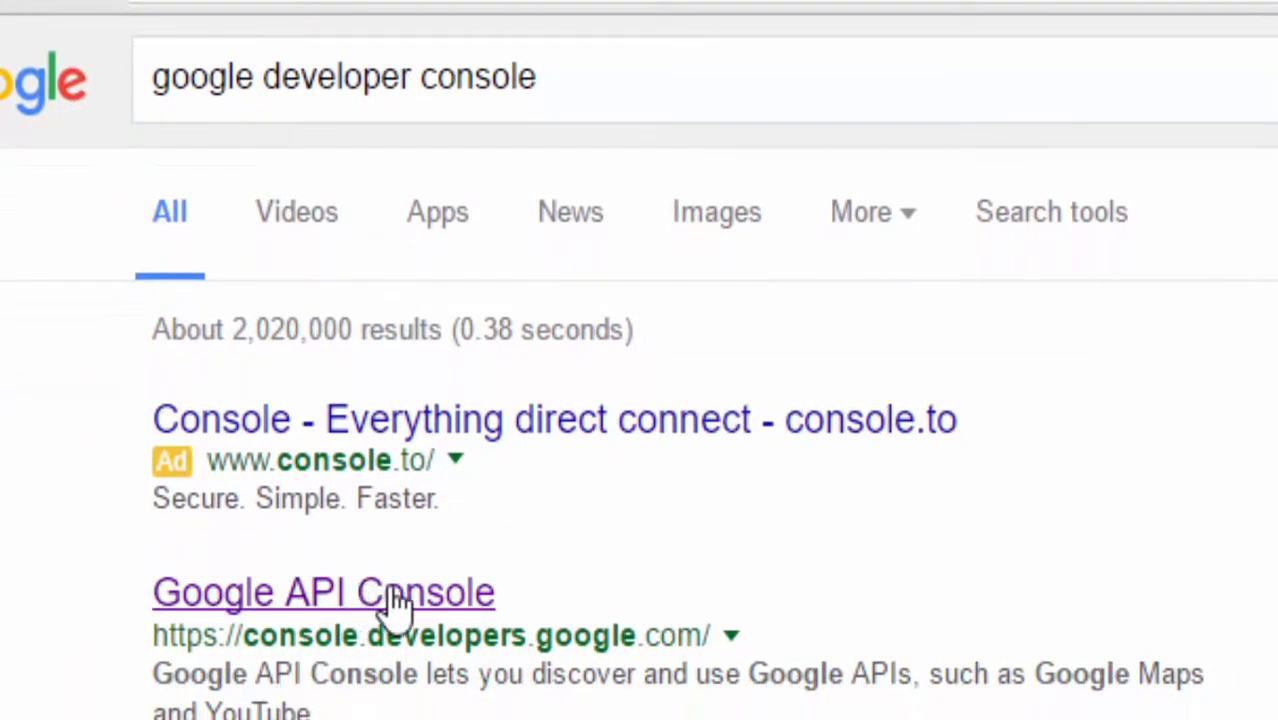
{"action": "left_click", "coordinate": [322, 591]}
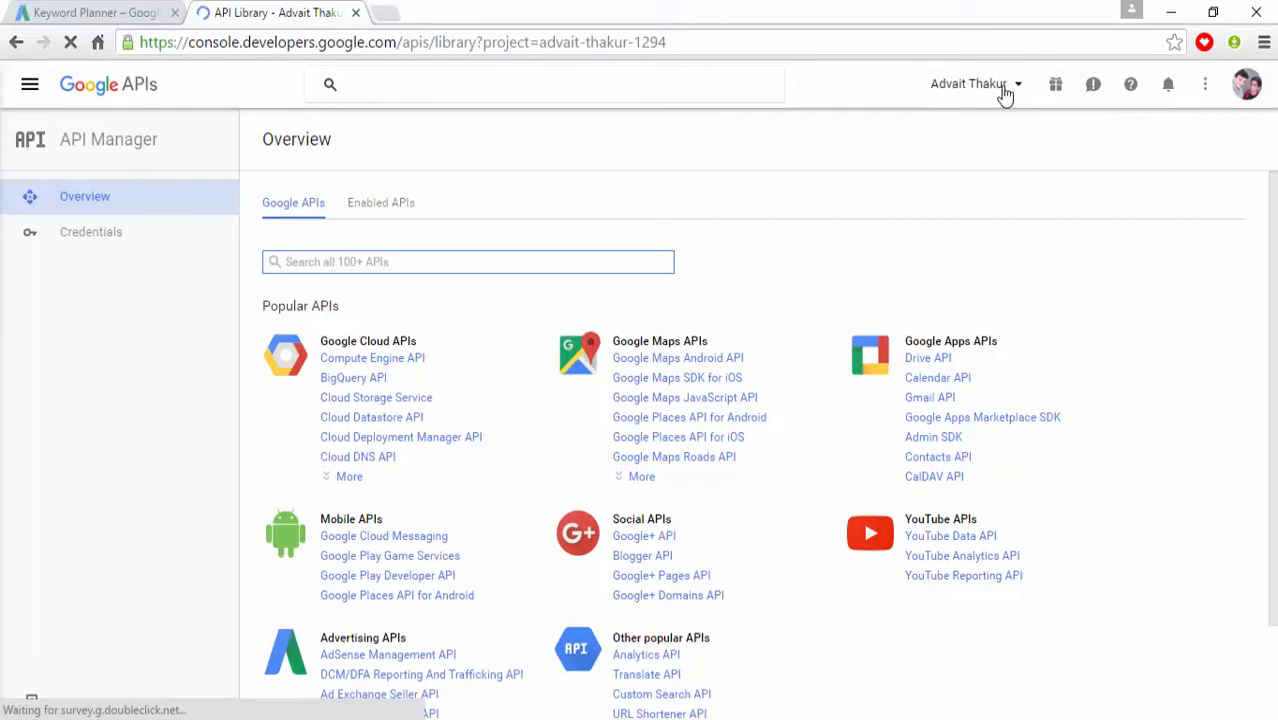
{"action": "mouse_move", "coordinate": [977, 97]}
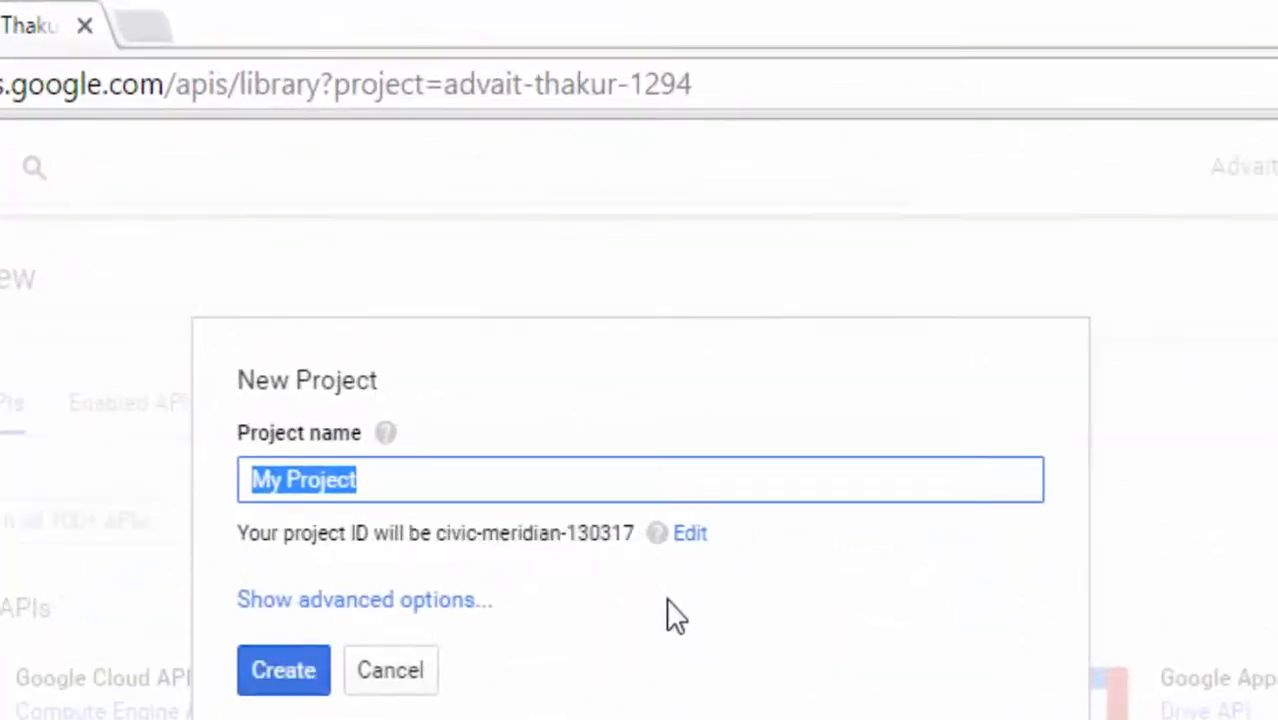
{"action": "mouse_move", "coordinate": [525, 480]}
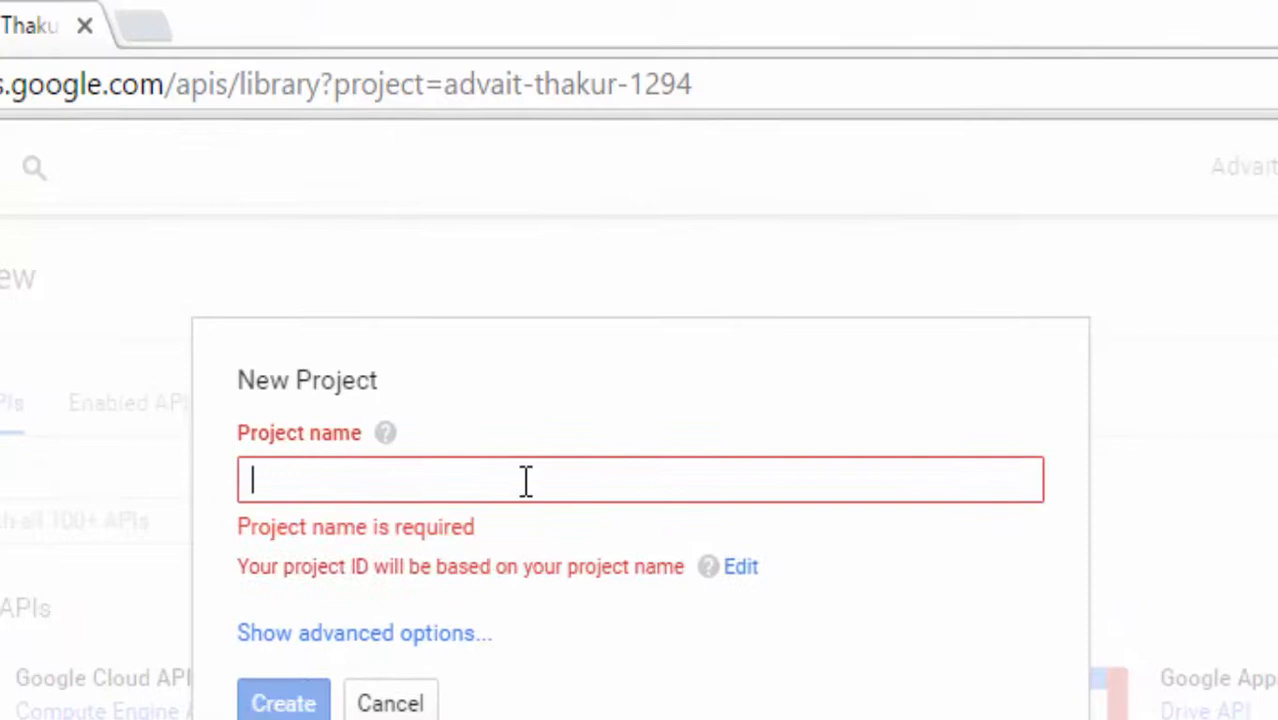
Name the new project 'Youtube Tutorial', select its ID youtube-tutorial-1303, and create it
{"action": "type", "text": "Youtube T"}
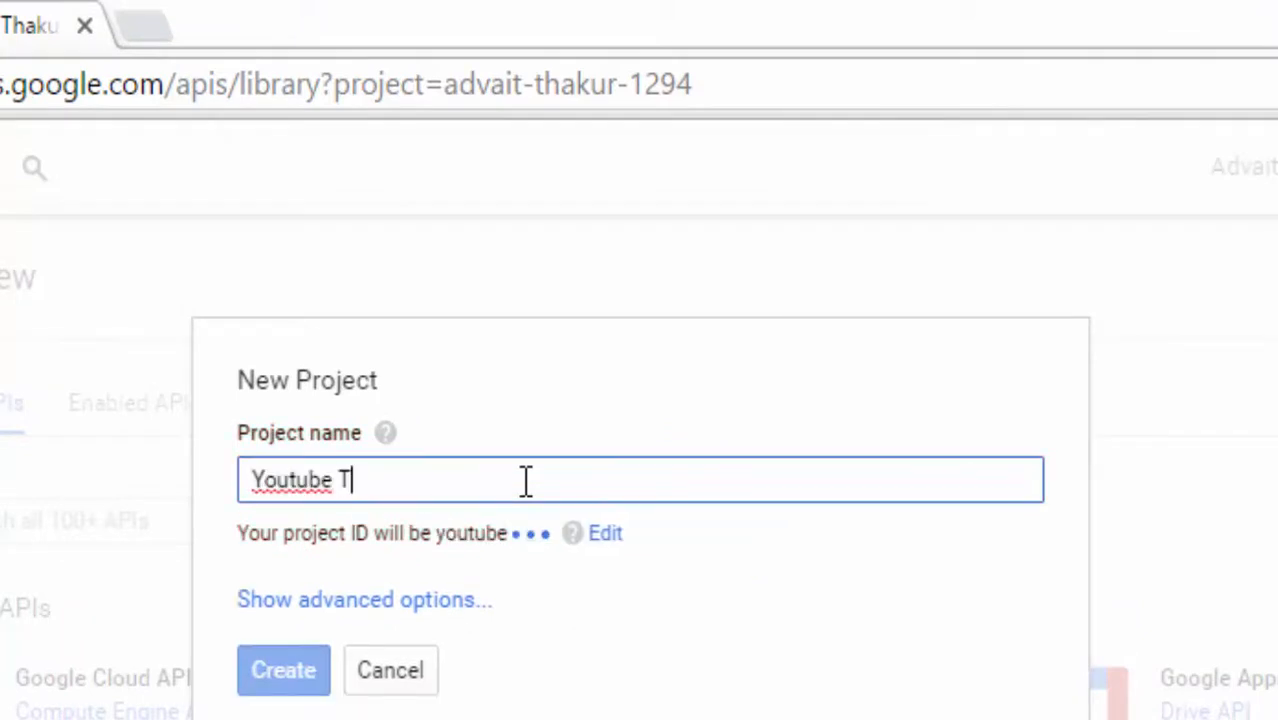
{"action": "type", "text": "utorial"}
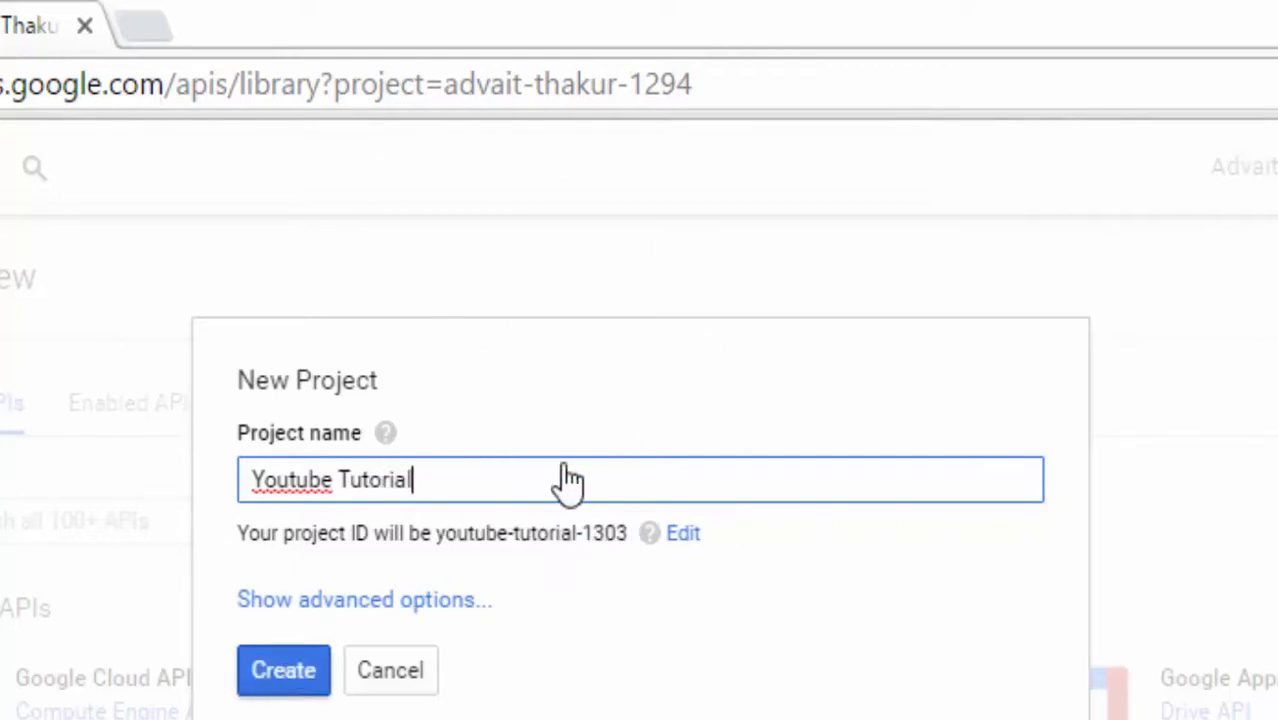
{"action": "mouse_move", "coordinate": [495, 545]}
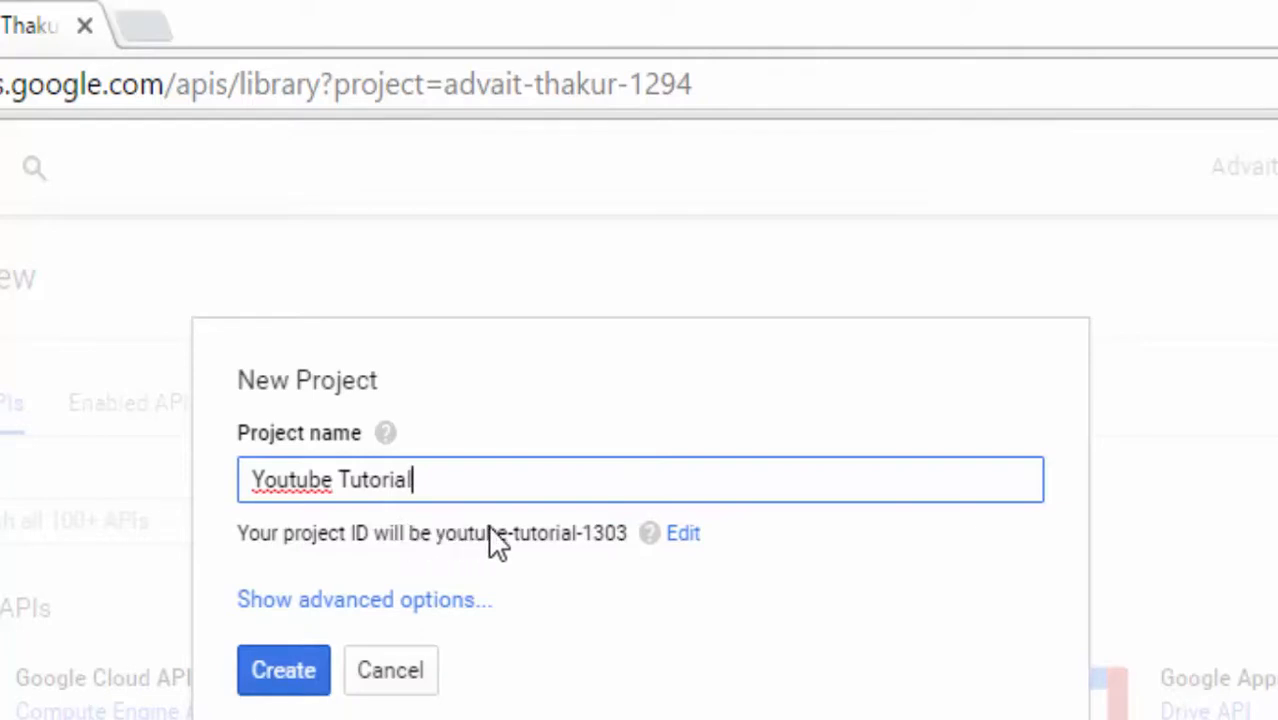
{"action": "double_click", "coordinate": [530, 533]}
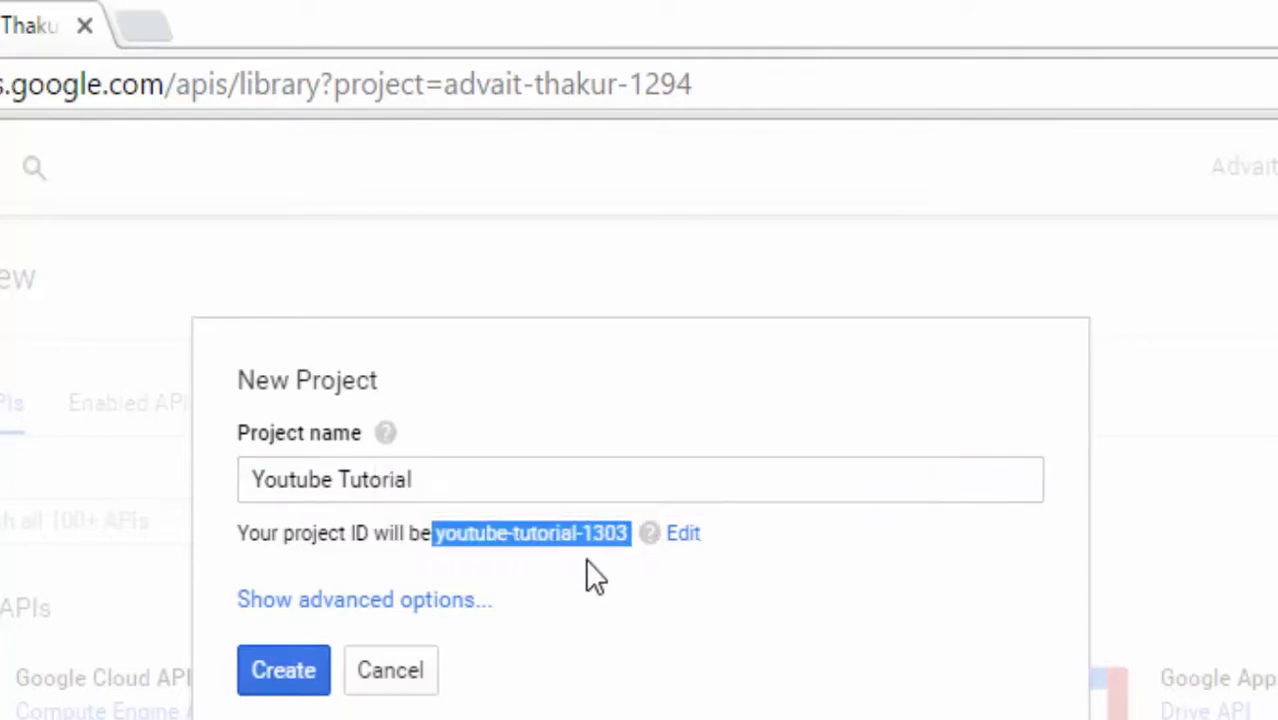
{"action": "left_click", "coordinate": [282, 670]}
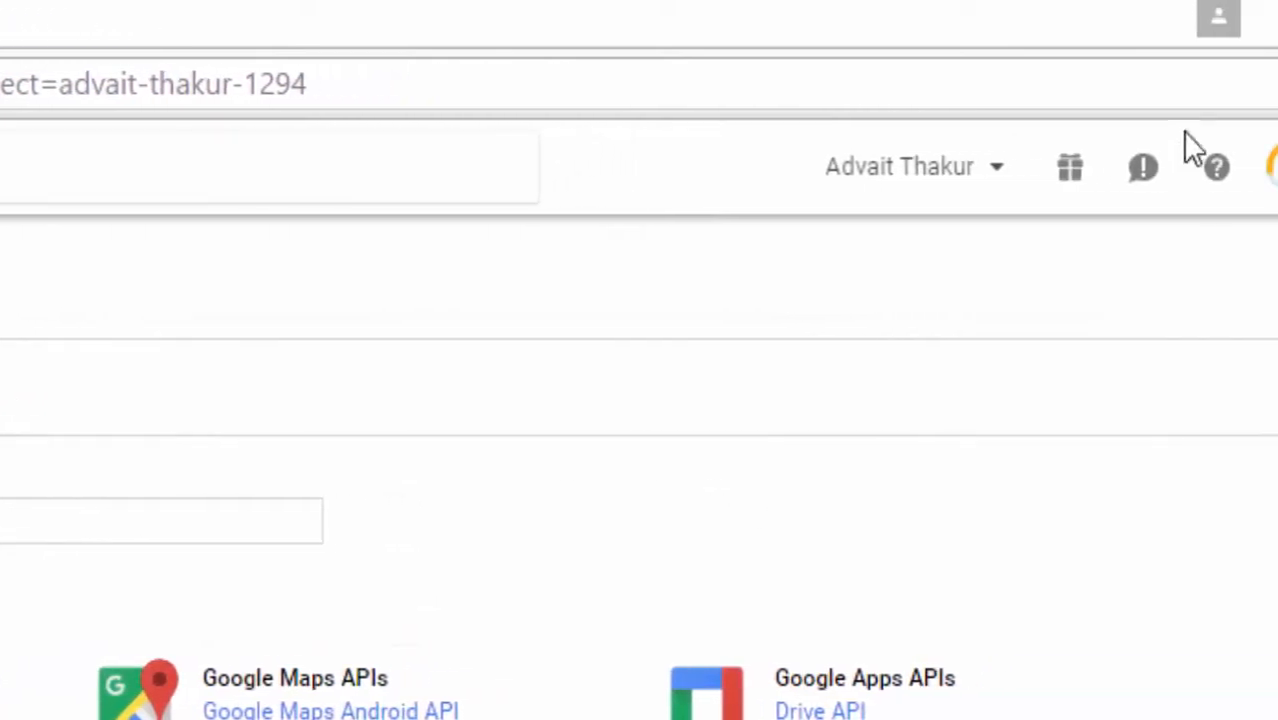
{"action": "mouse_move", "coordinate": [1068, 470]}
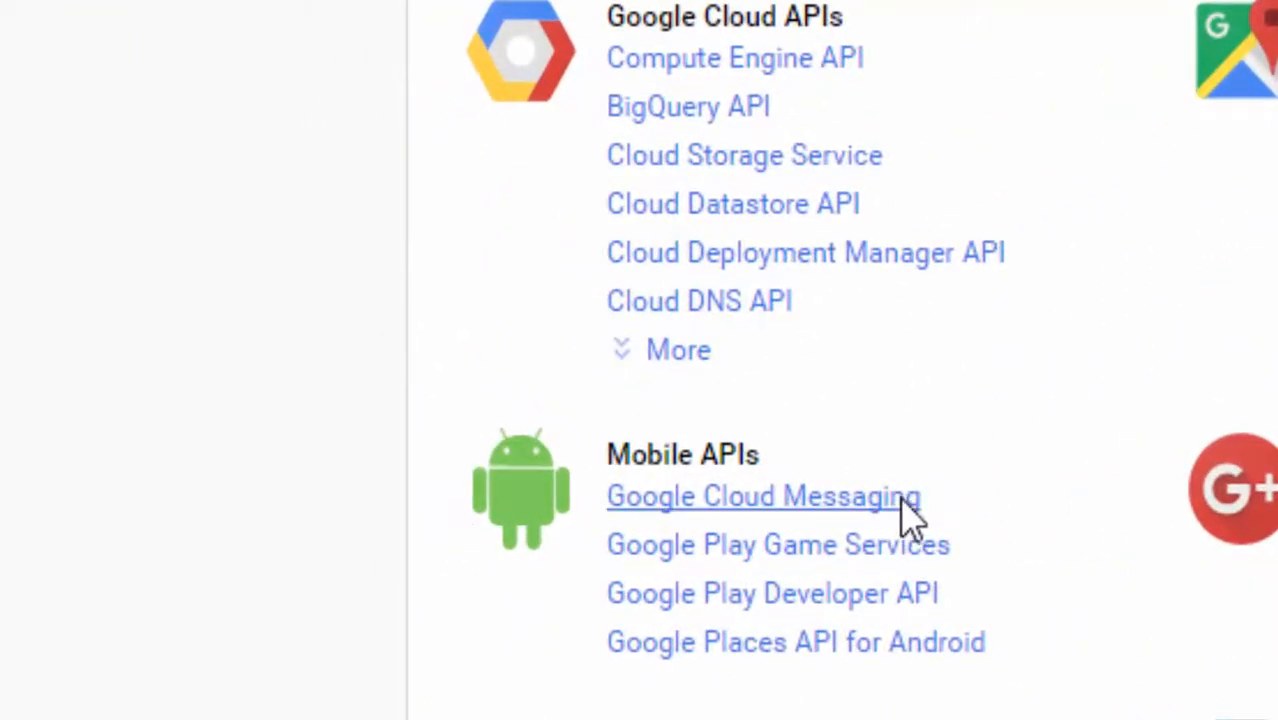
{"action": "mouse_move", "coordinate": [815, 515]}
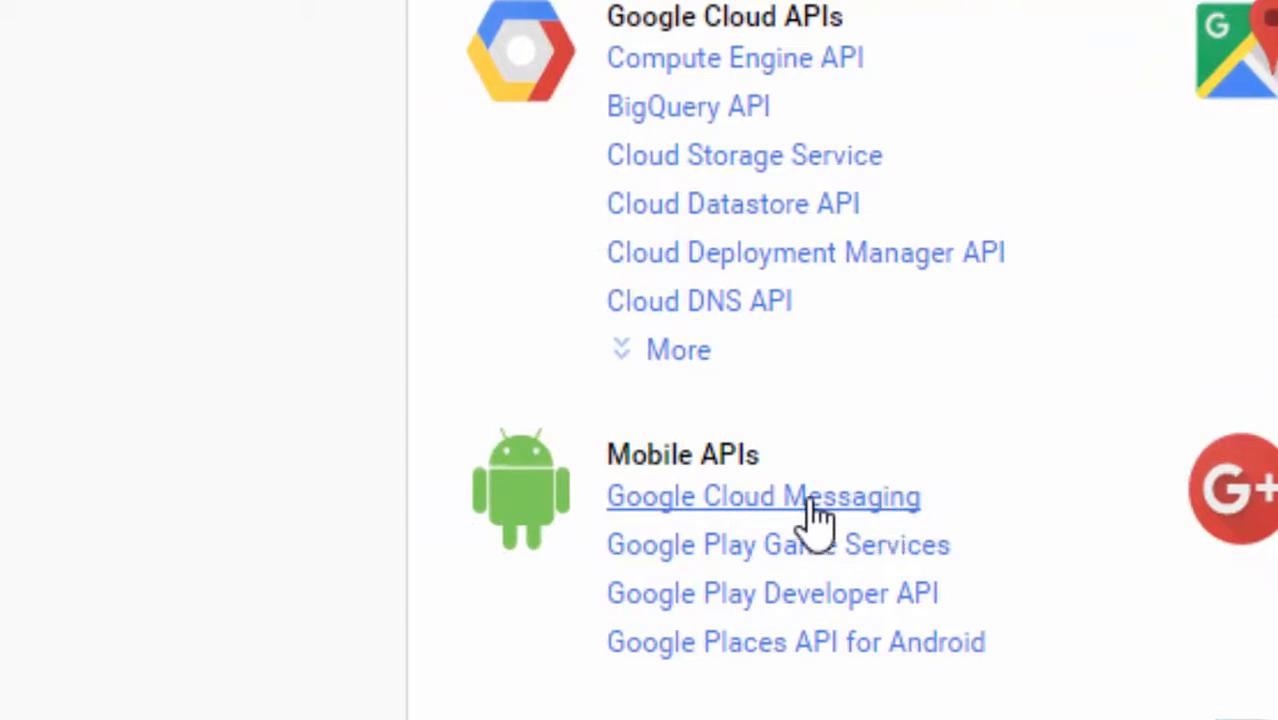
{"action": "mouse_move", "coordinate": [795, 510]}
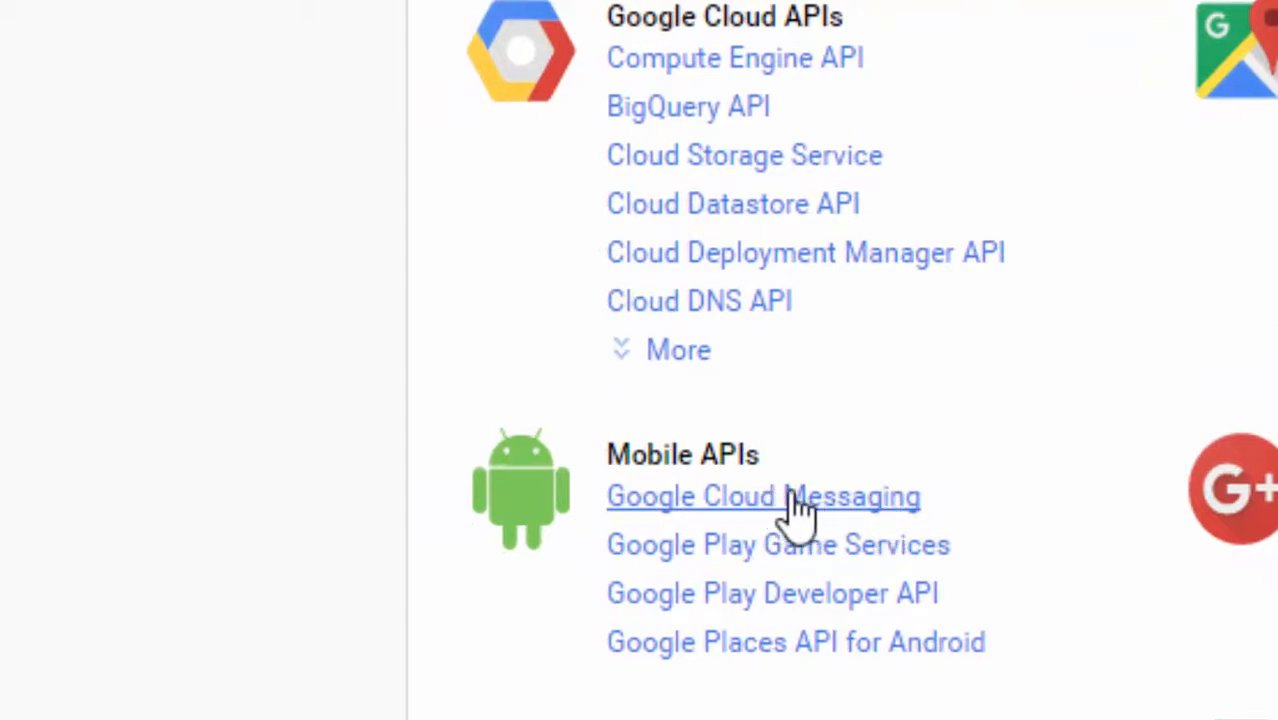
Open Google Cloud Messaging from the Mobile APIs list in the library
{"action": "left_click", "coordinate": [763, 496]}
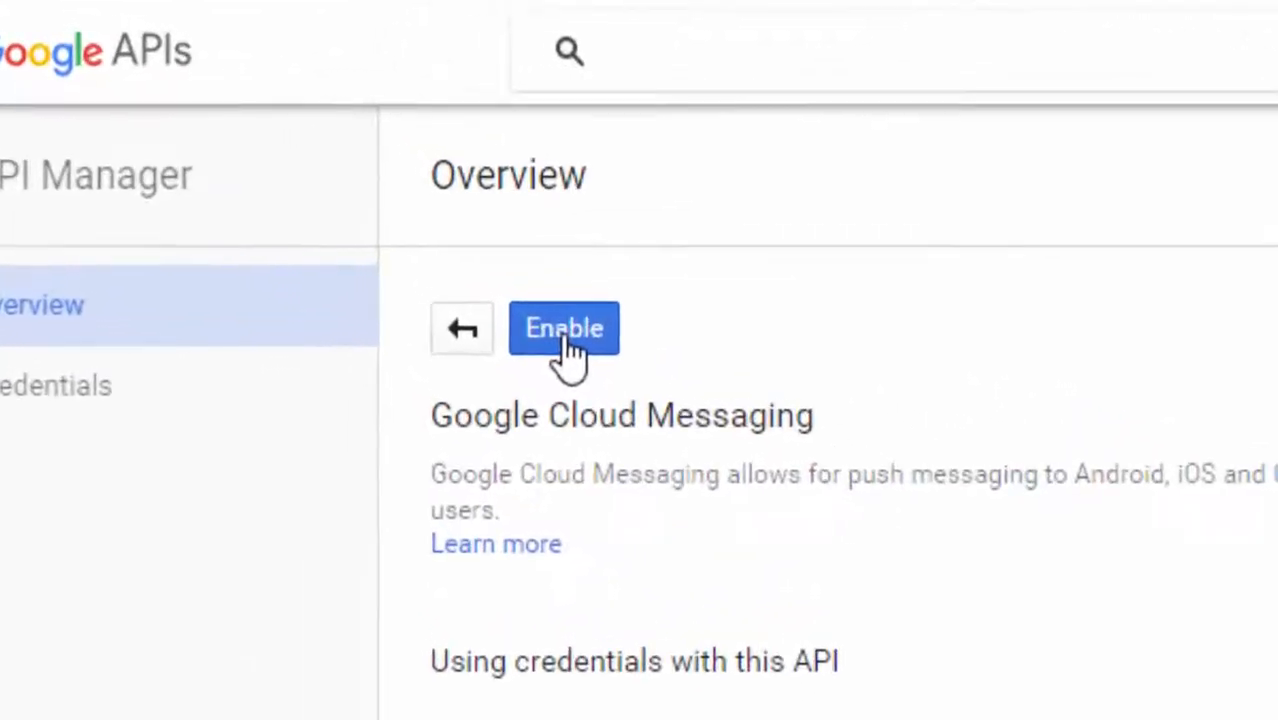
Enable the Google Cloud Messaging API from its overview page
{"action": "left_click", "coordinate": [563, 328]}
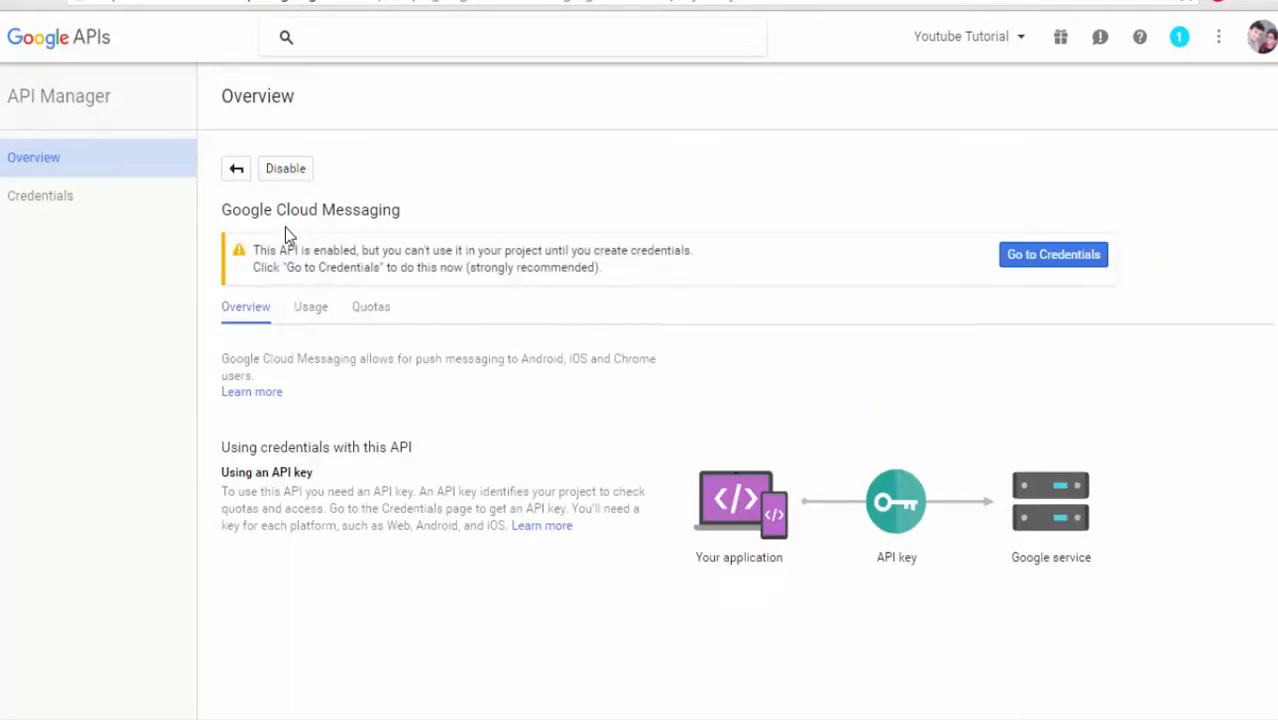
{"action": "mouse_move", "coordinate": [353, 261]}
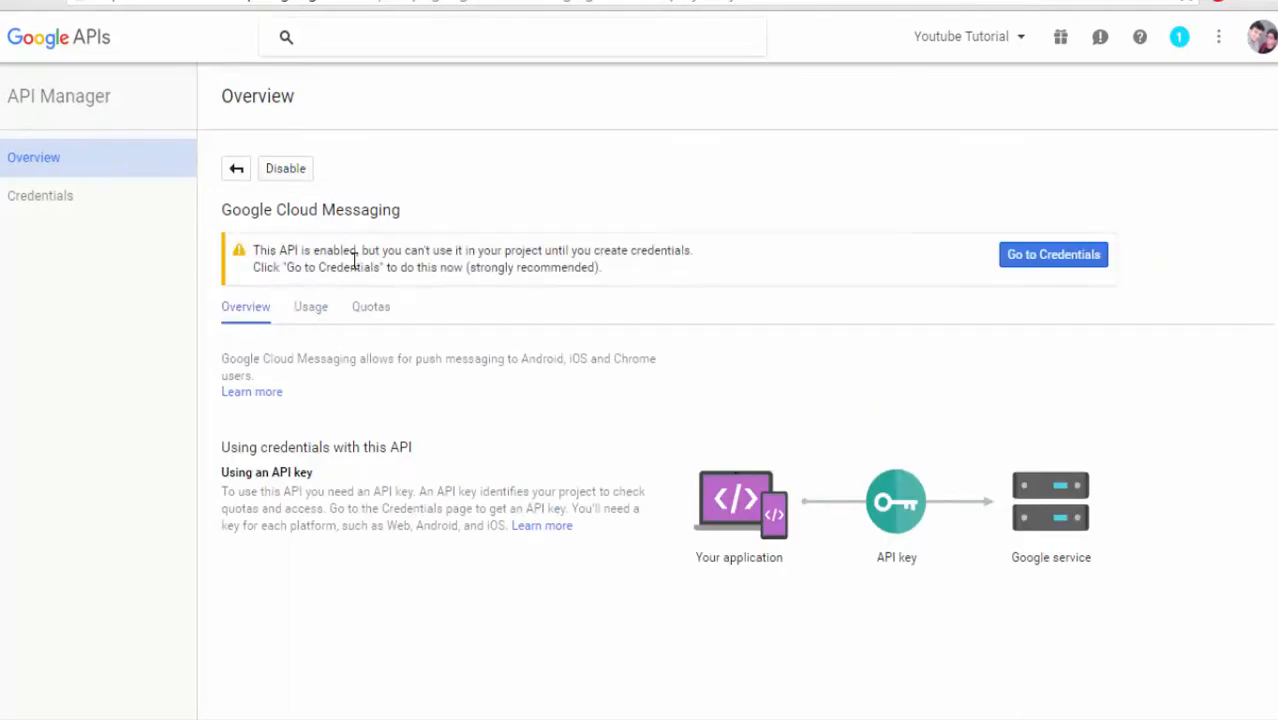
{"action": "mouse_move", "coordinate": [280, 258]}
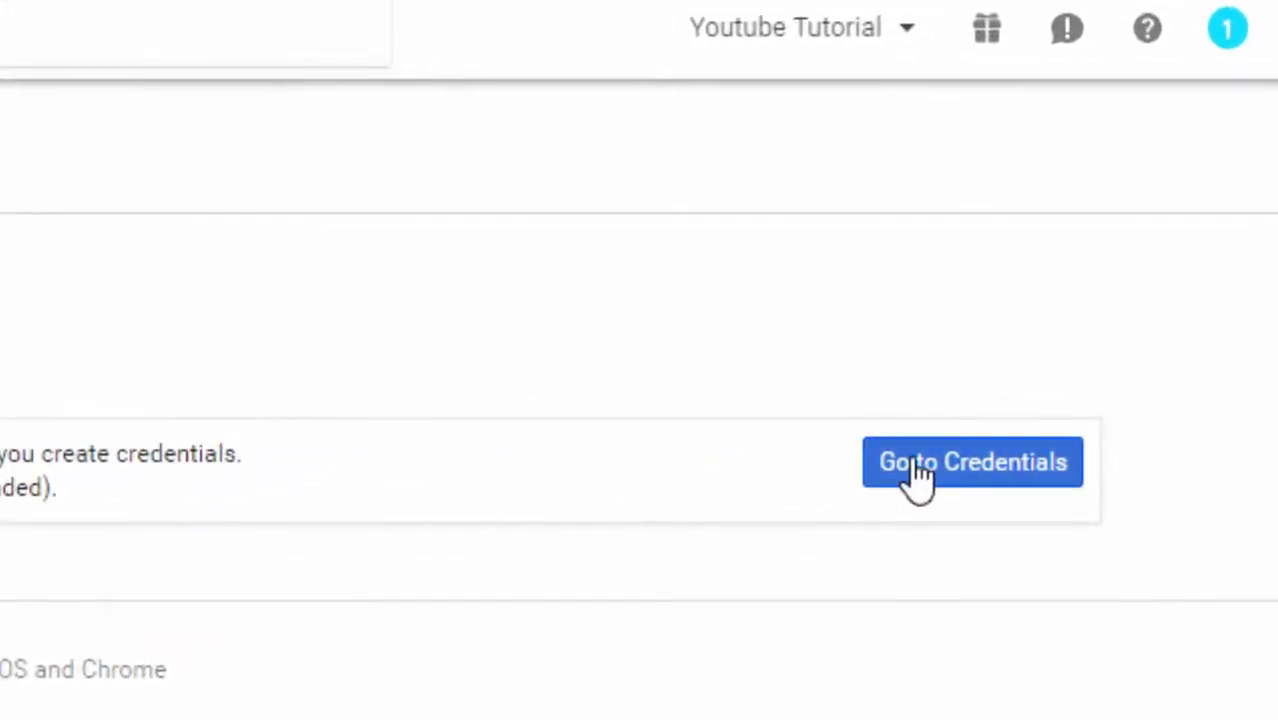
Start the credentials wizard and keep Google Cloud Messaging as the API
{"action": "left_click", "coordinate": [972, 461]}
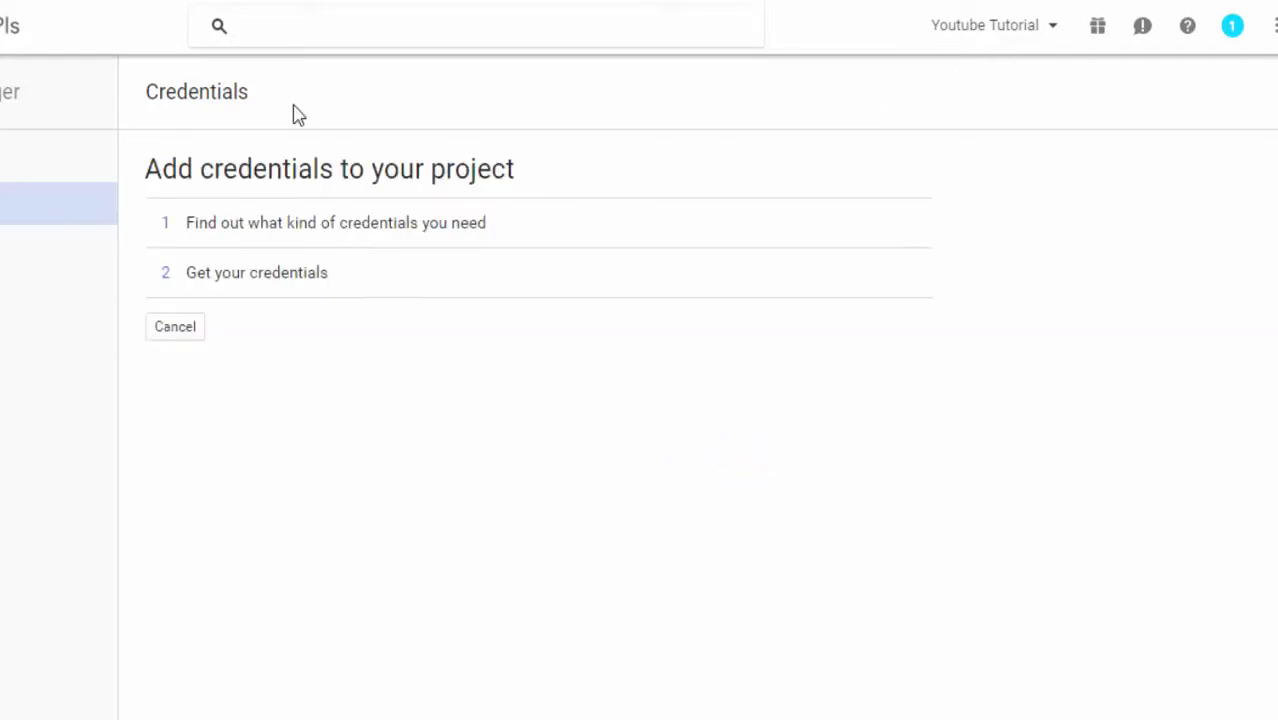
{"action": "left_click", "coordinate": [335, 222]}
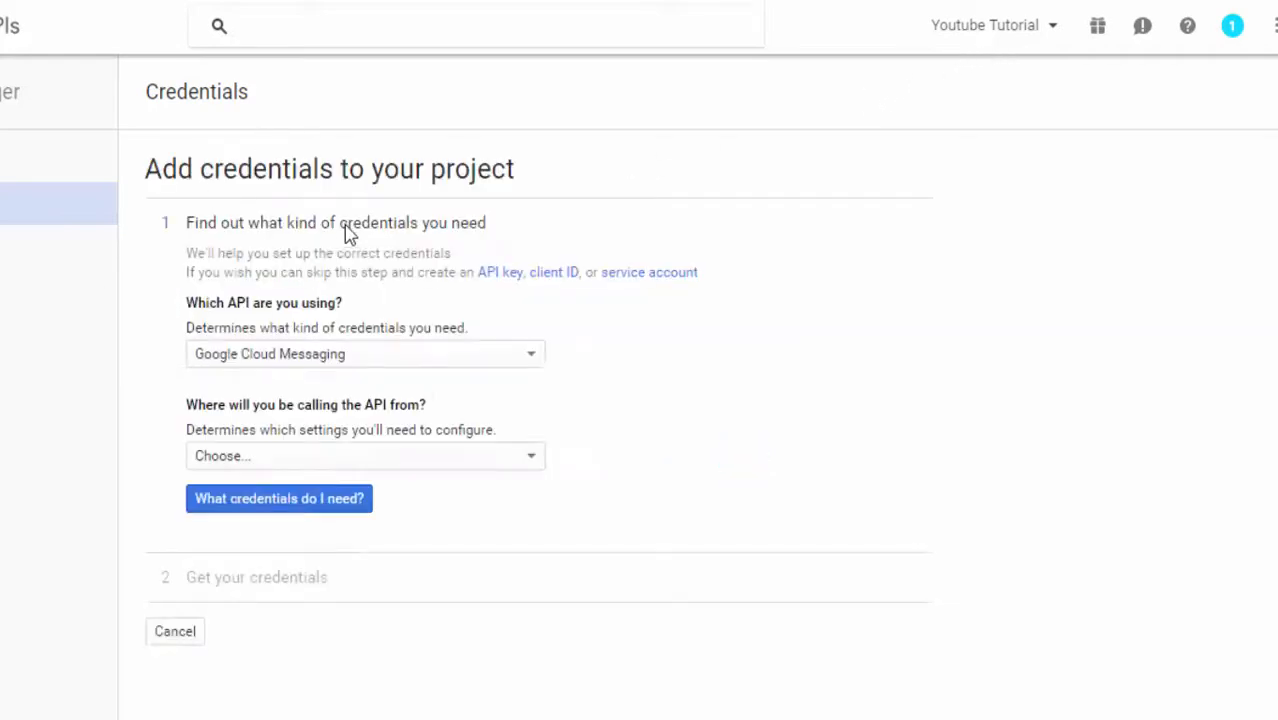
{"action": "mouse_move", "coordinate": [190, 327]}
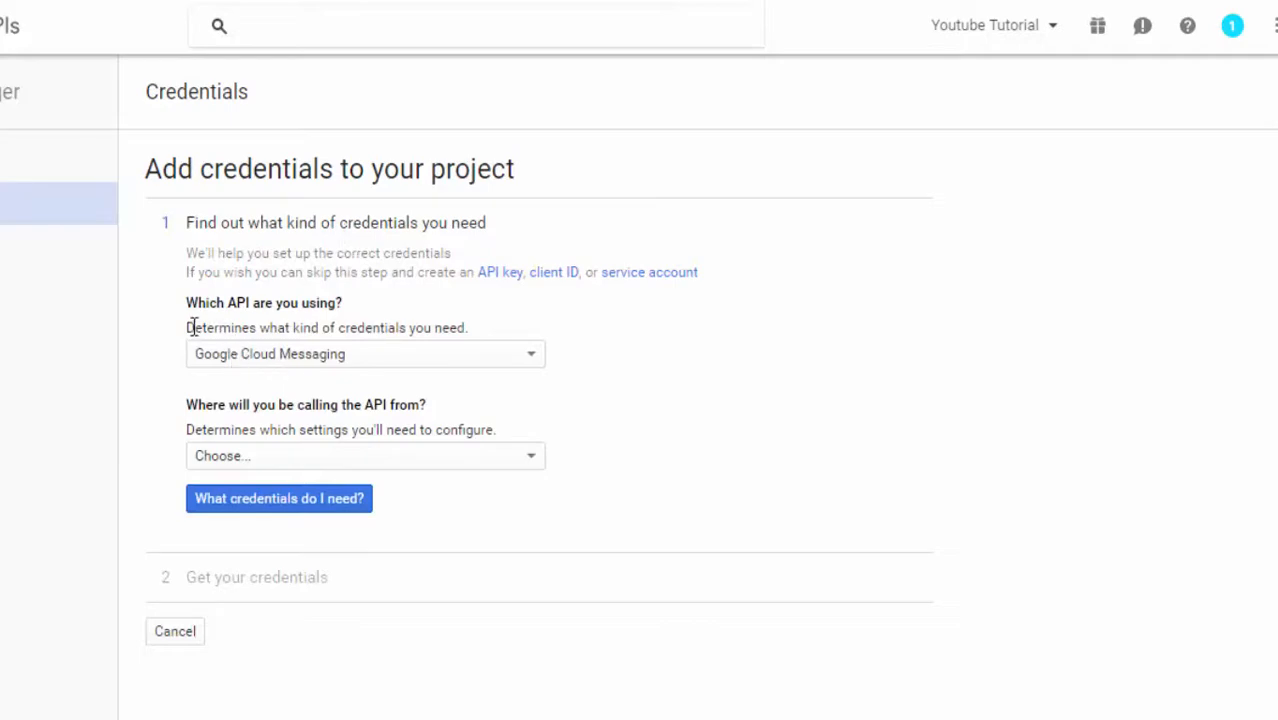
{"action": "mouse_move", "coordinate": [348, 323]}
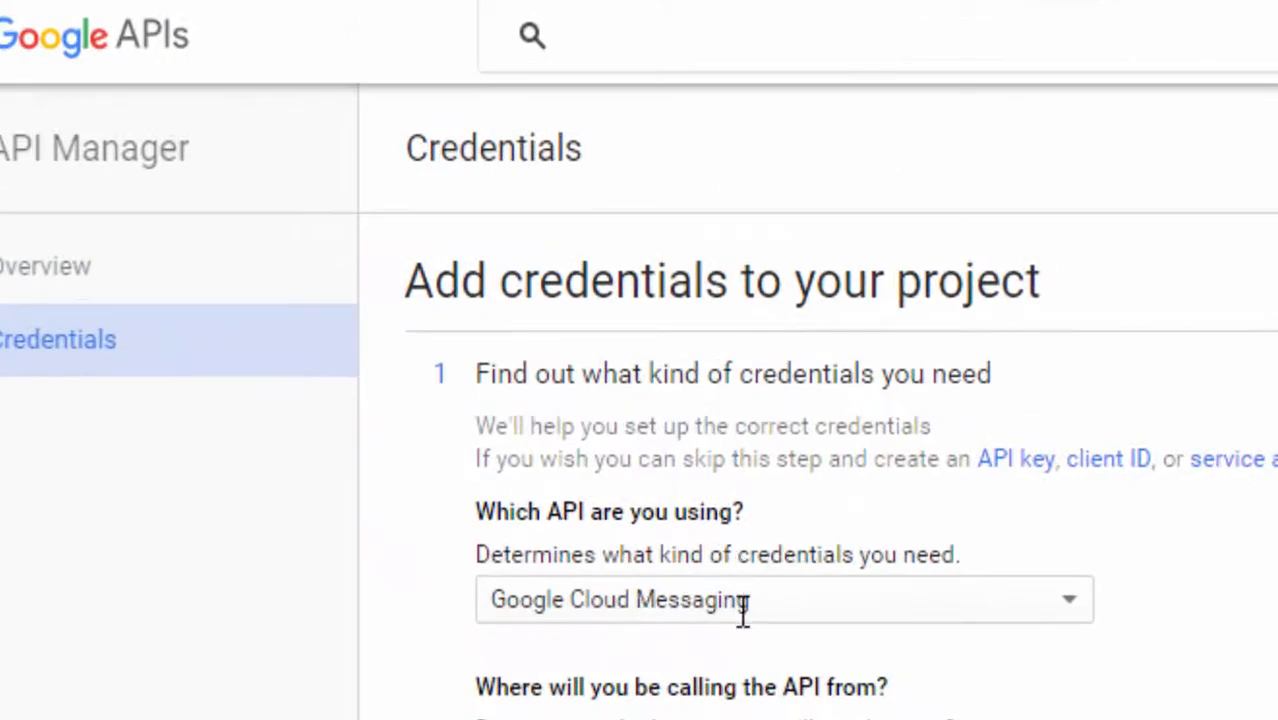
{"action": "left_click", "coordinate": [783, 599]}
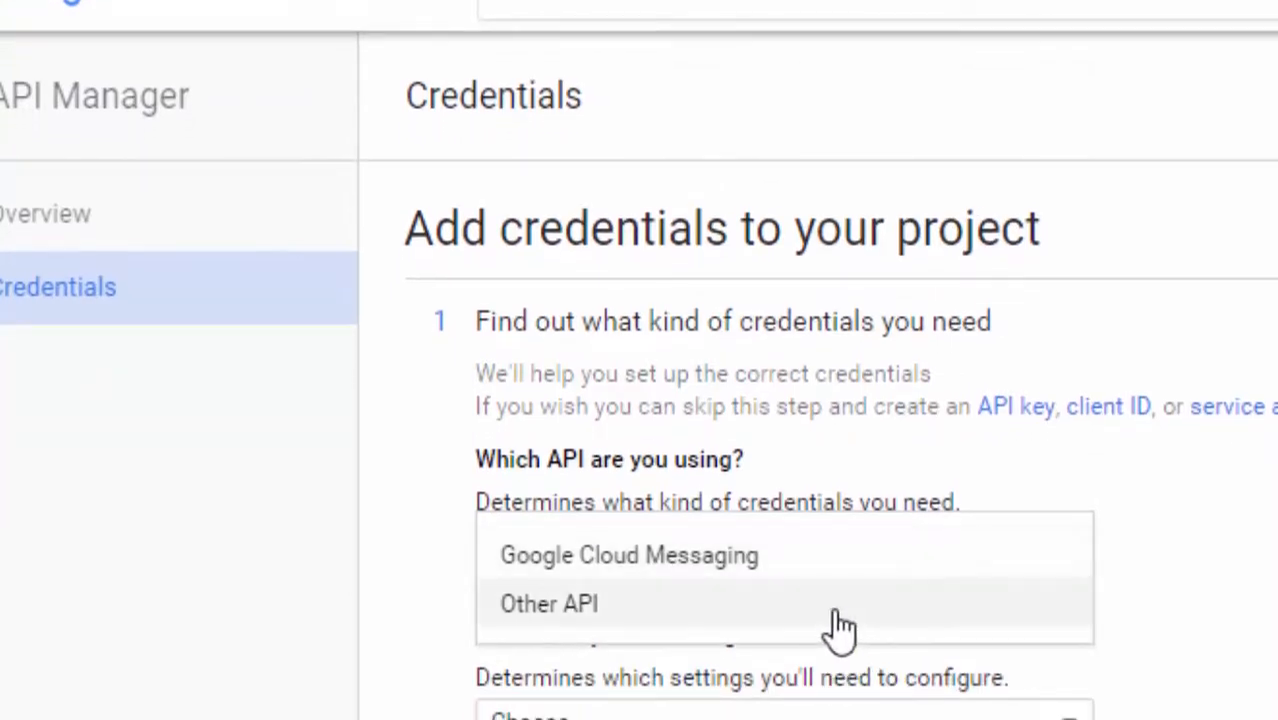
{"action": "left_click", "coordinate": [629, 555]}
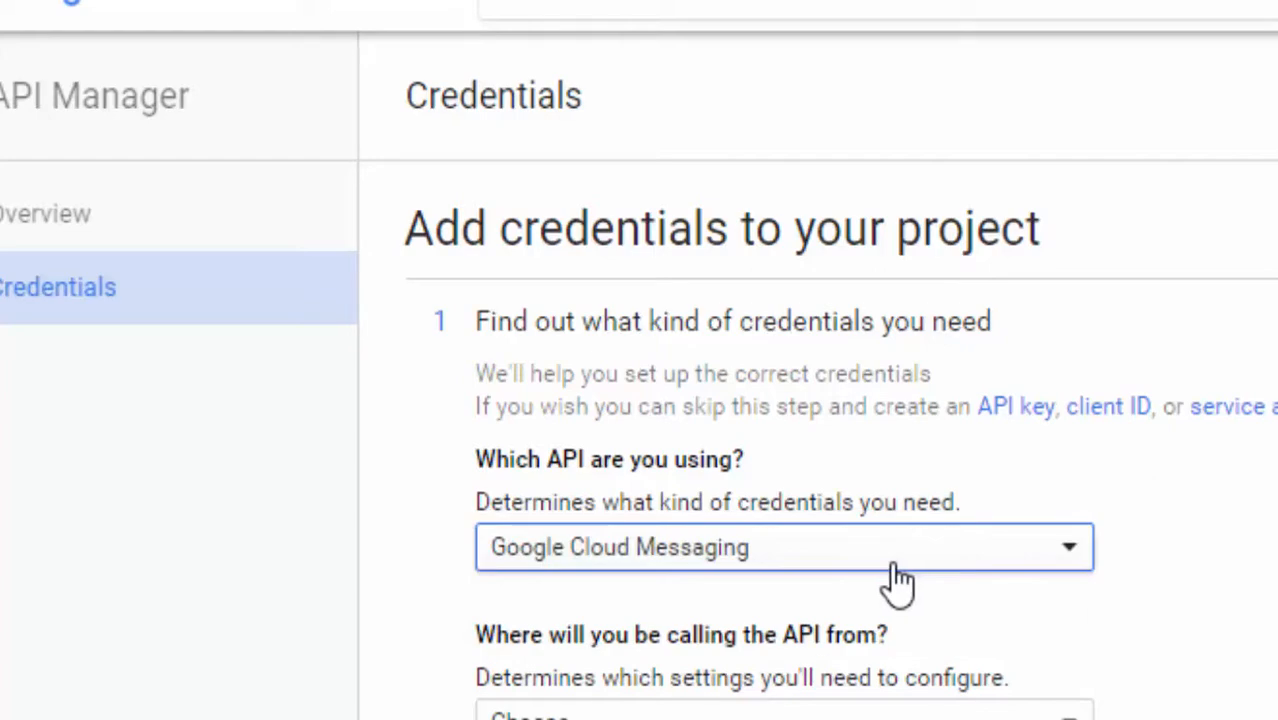
Set the calling location to 'Web server (e.g. node.js, Tomcat)' and request the needed credentials
{"action": "scroll", "scroll_direction": "down", "scroll_amount": 3}
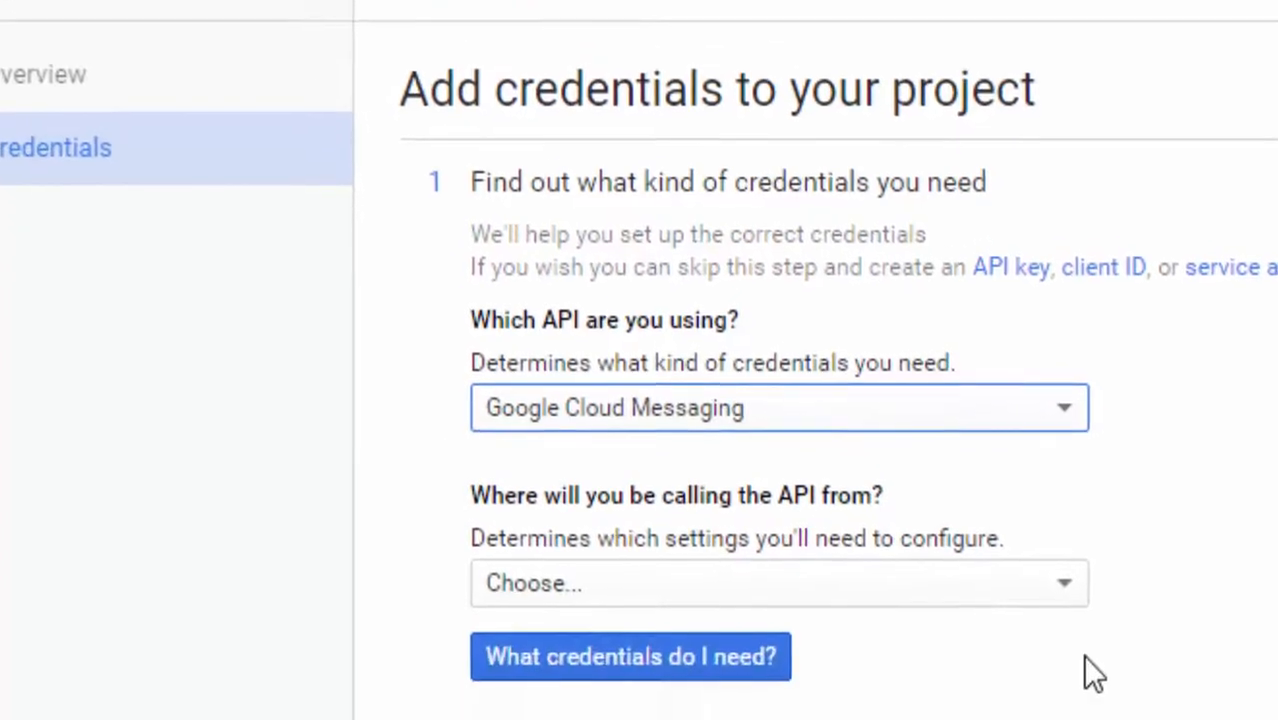
{"action": "left_click", "coordinate": [779, 583]}
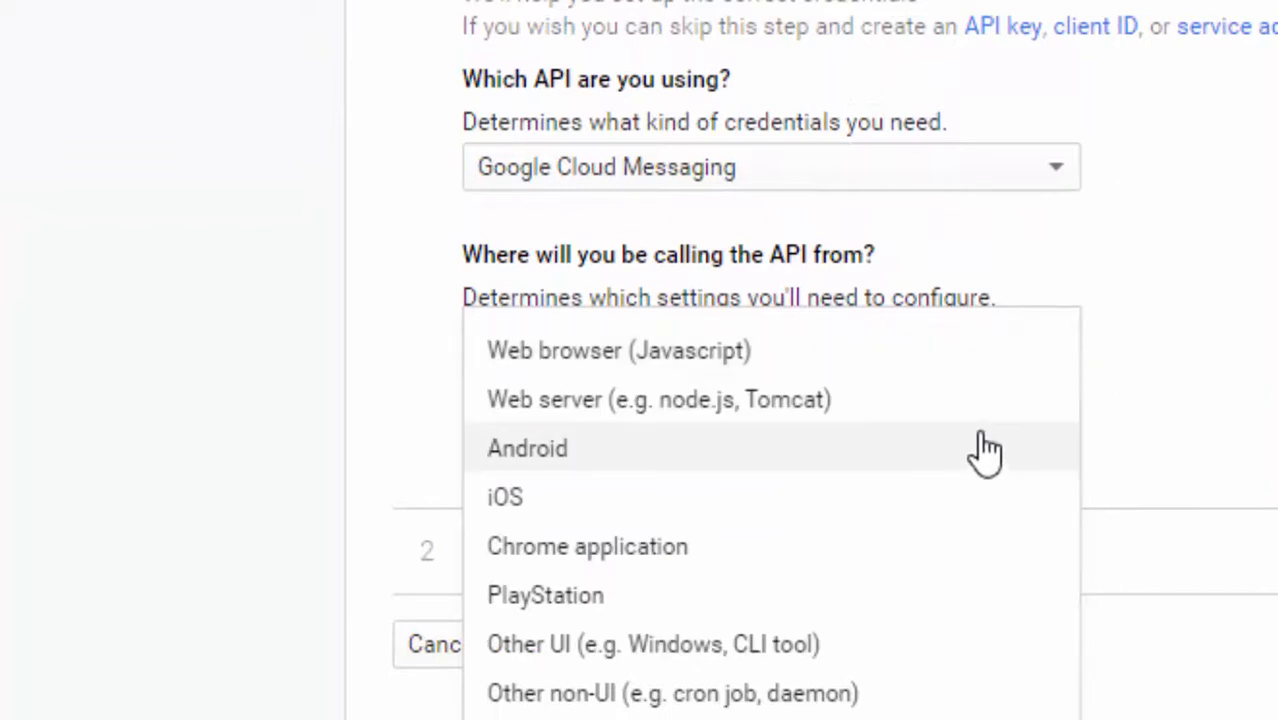
{"action": "mouse_move", "coordinate": [963, 437]}
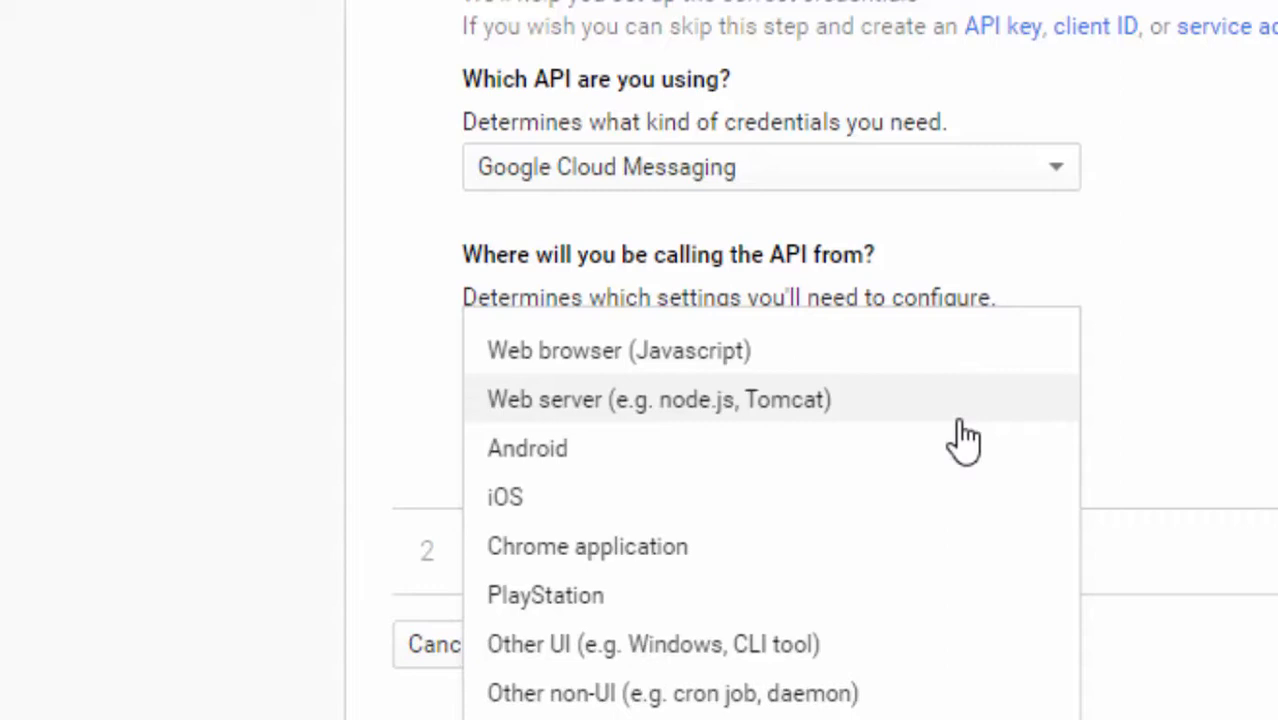
{"action": "mouse_move", "coordinate": [918, 430]}
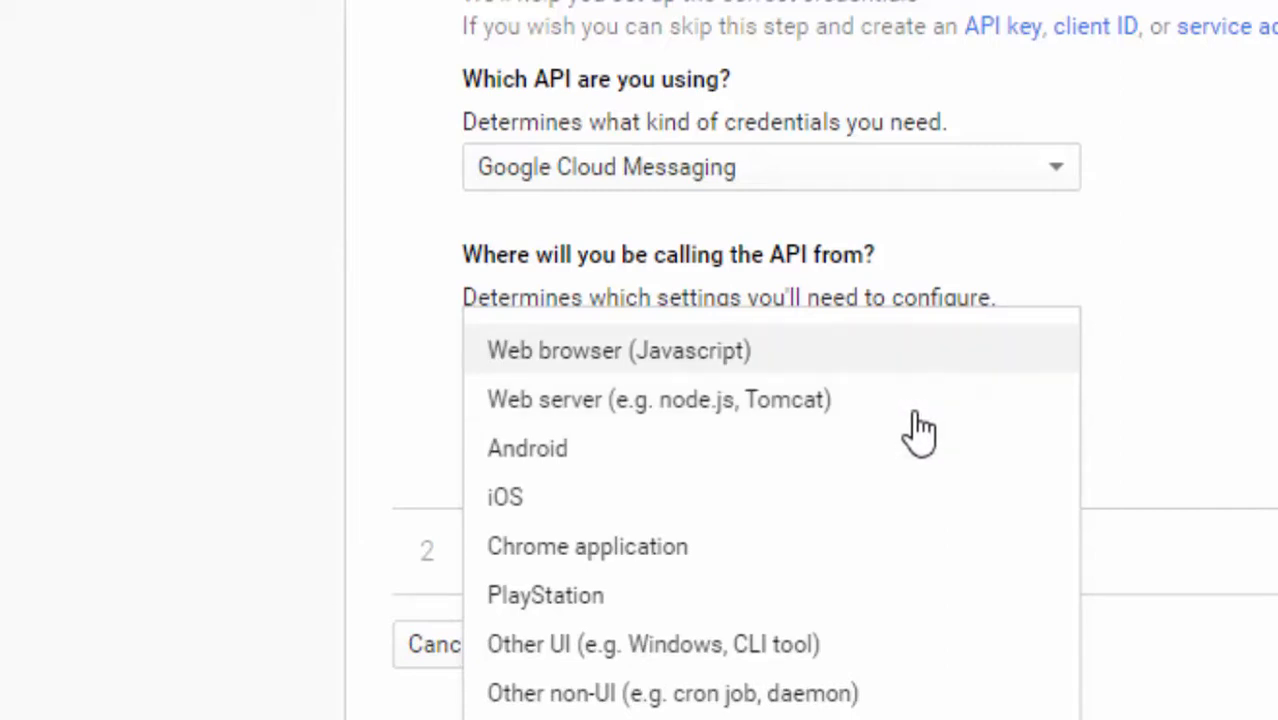
{"action": "mouse_move", "coordinate": [737, 410]}
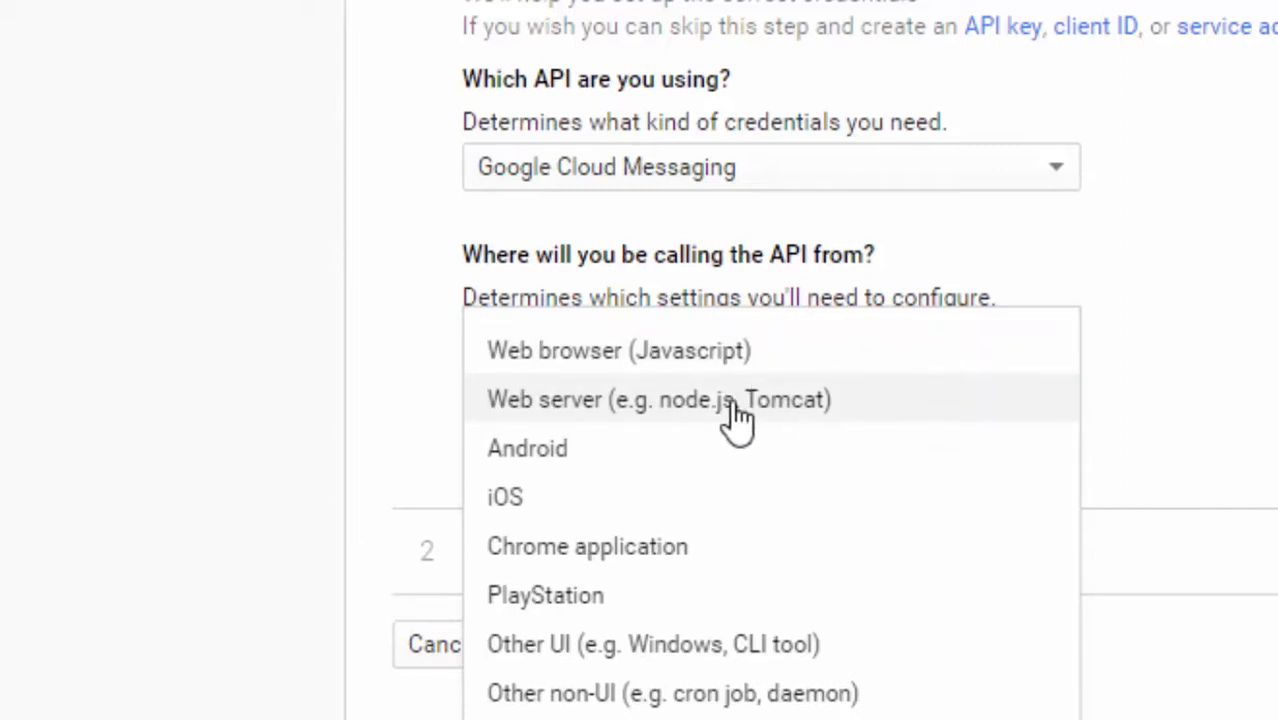
{"action": "left_click", "coordinate": [658, 399]}
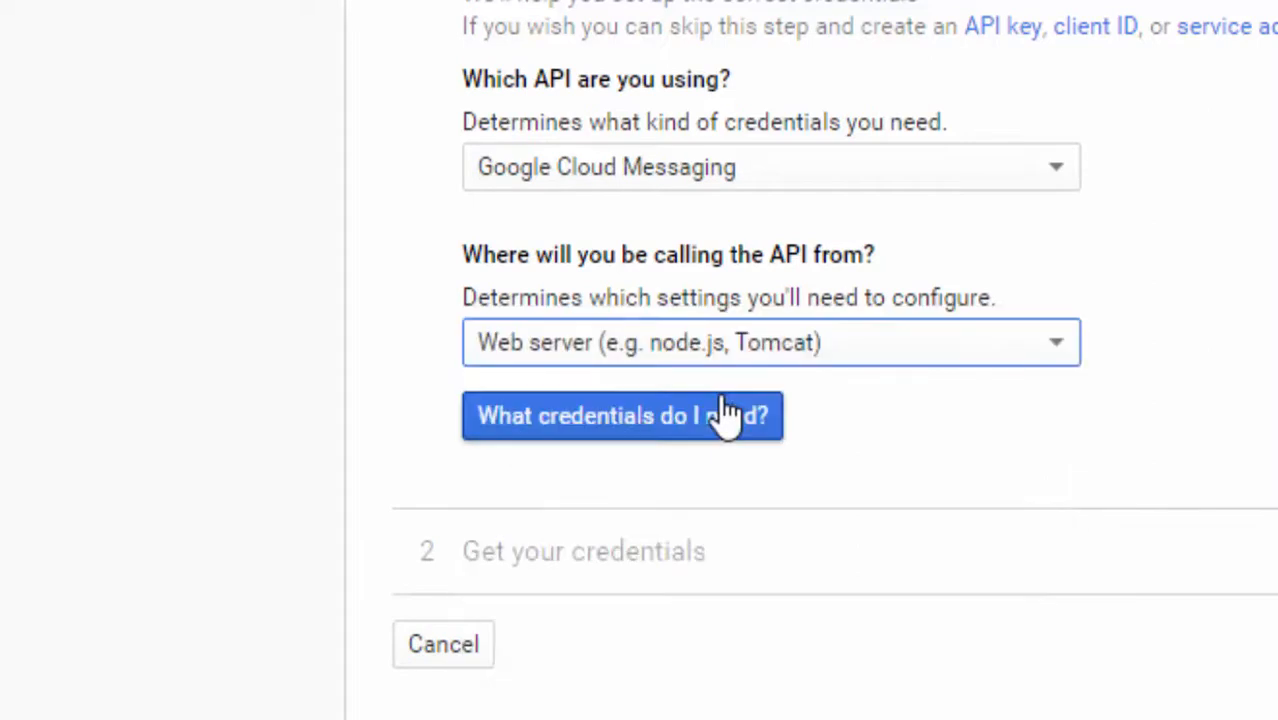
{"action": "mouse_move", "coordinate": [622, 430]}
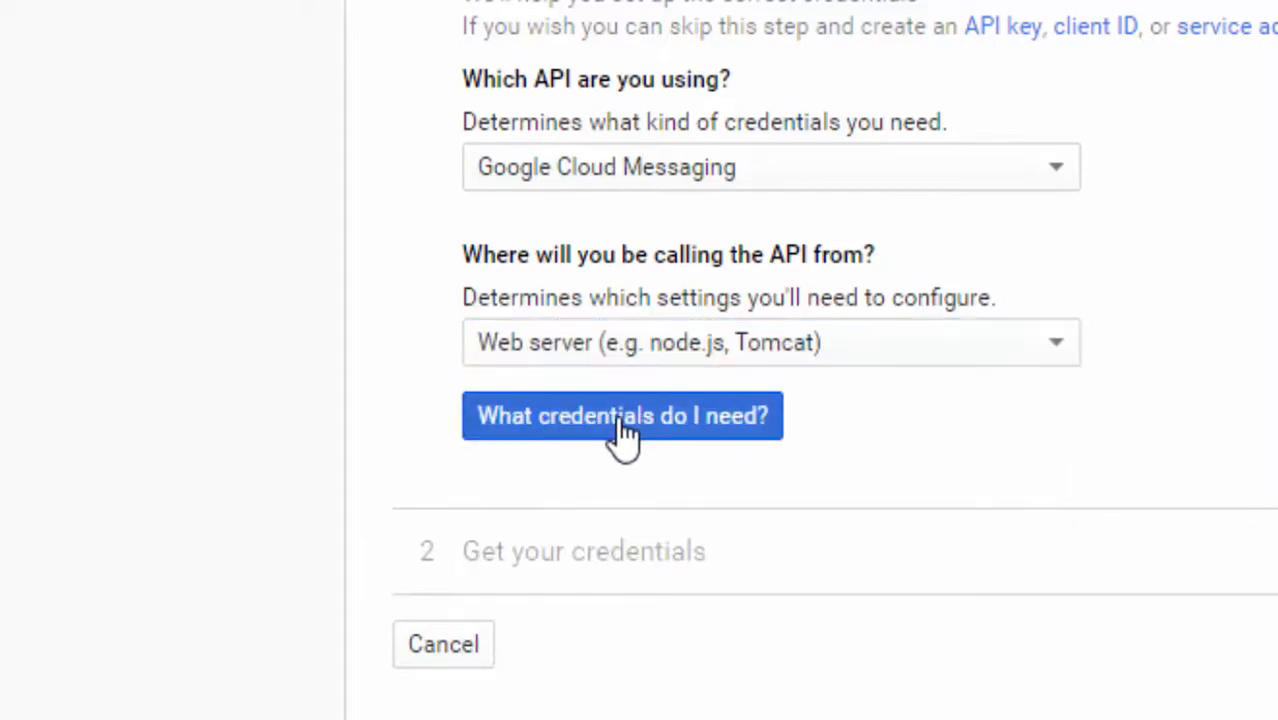
{"action": "left_click", "coordinate": [622, 416]}
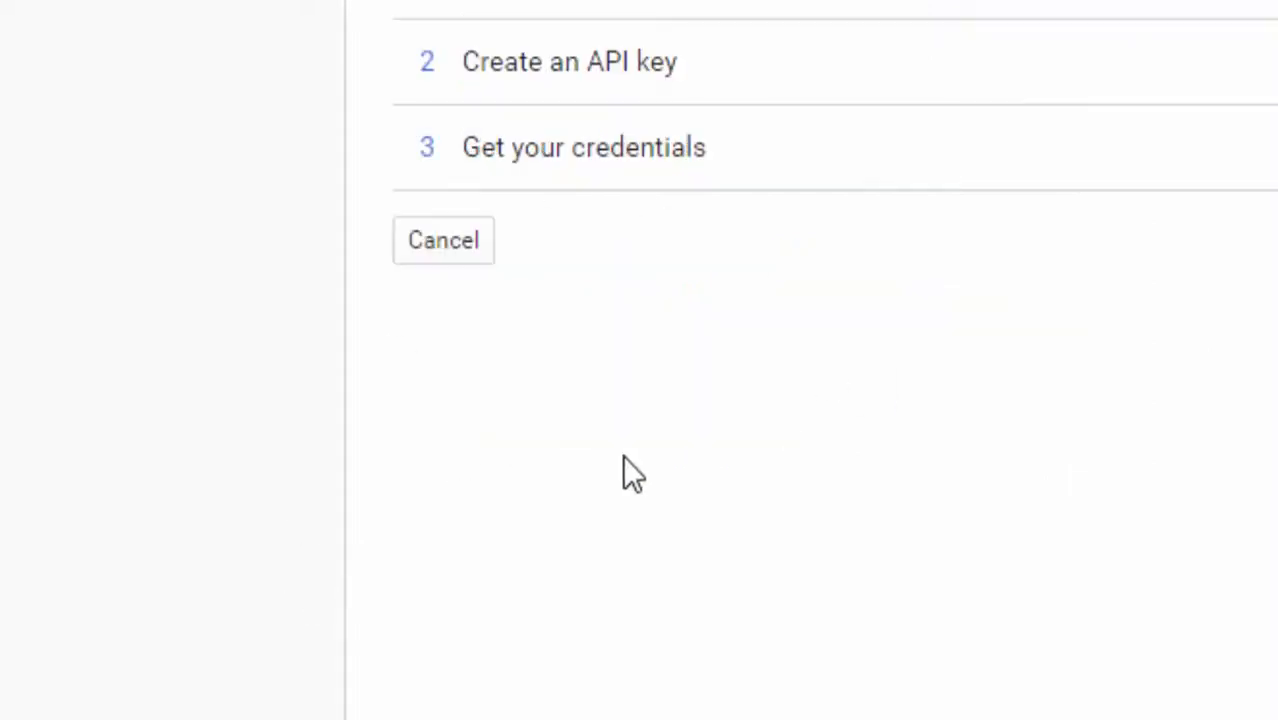
Keep the key name 'Server key 1' with no IP restrictions and create the API key
{"action": "left_click", "coordinate": [569, 61]}
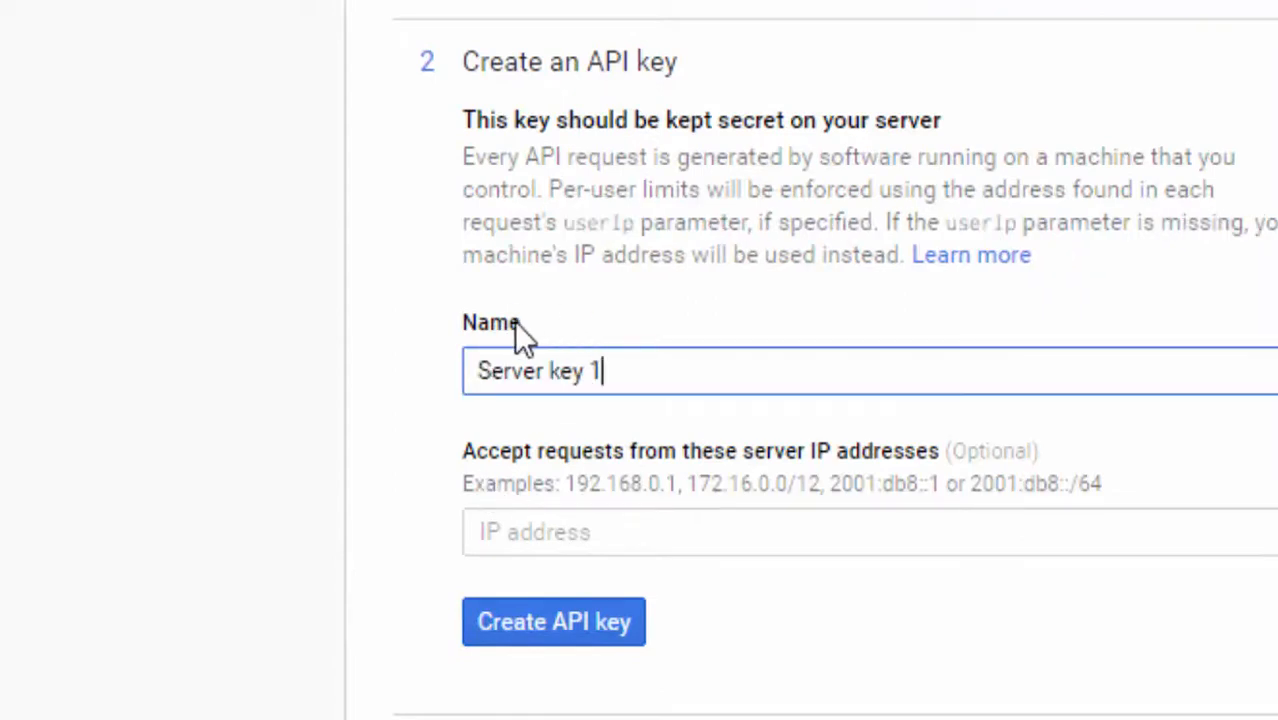
{"action": "mouse_move", "coordinate": [497, 350]}
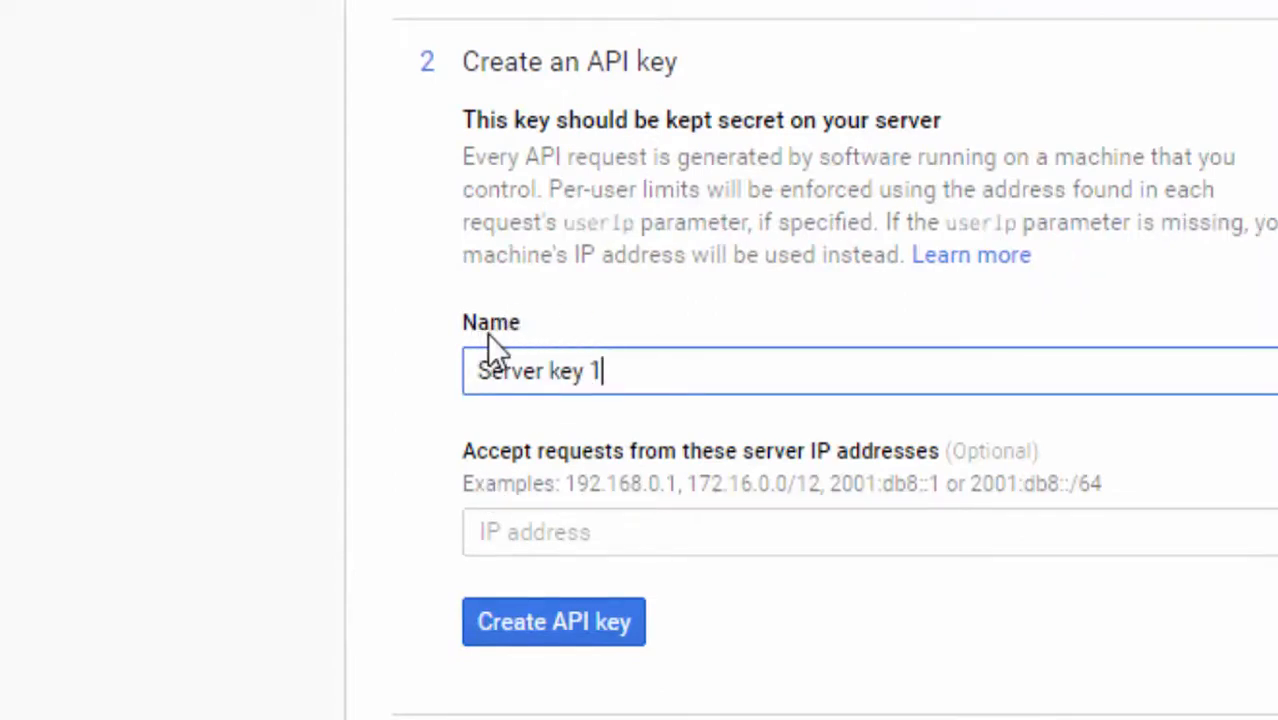
{"action": "mouse_move", "coordinate": [675, 520]}
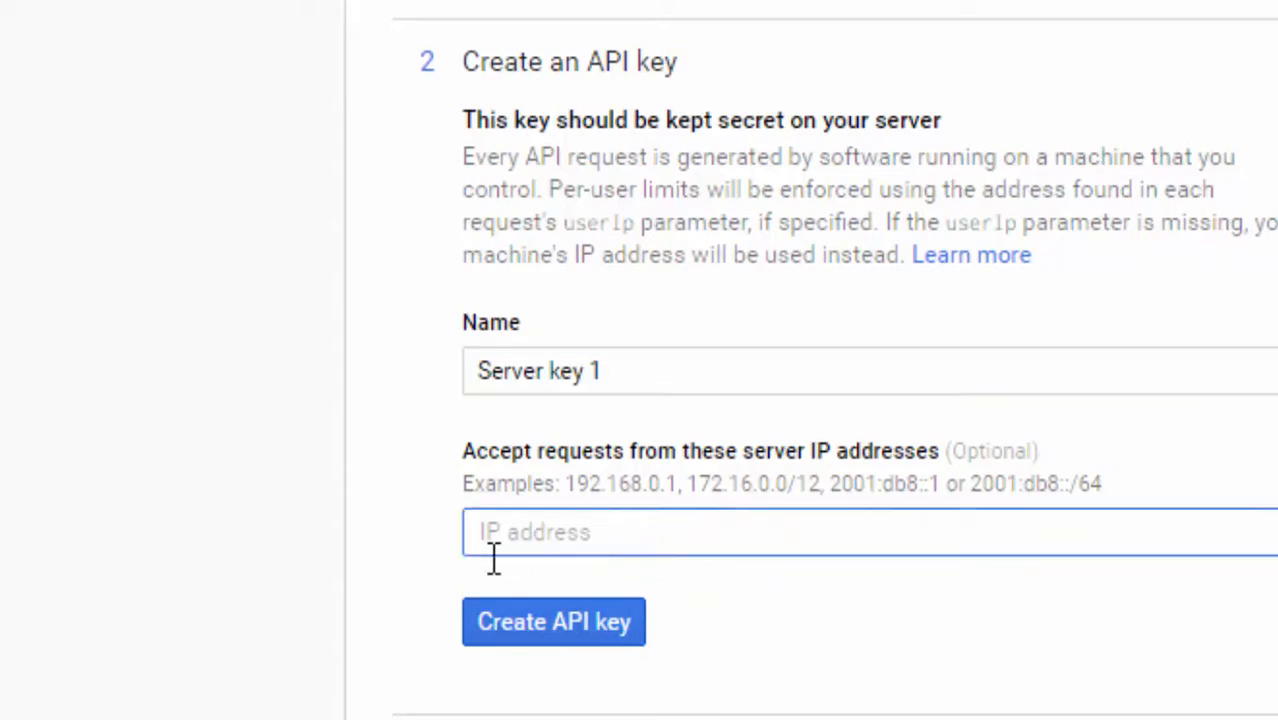
{"action": "mouse_move", "coordinate": [735, 655]}
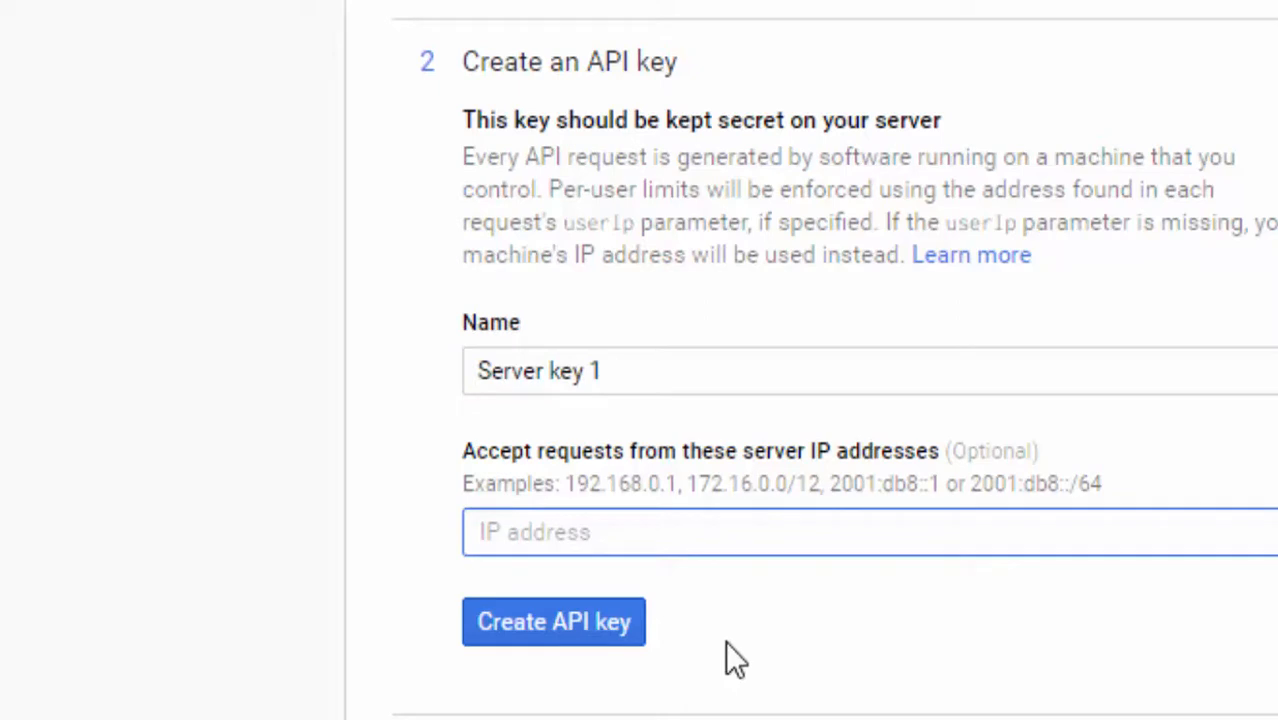
{"action": "left_click", "coordinate": [553, 621]}
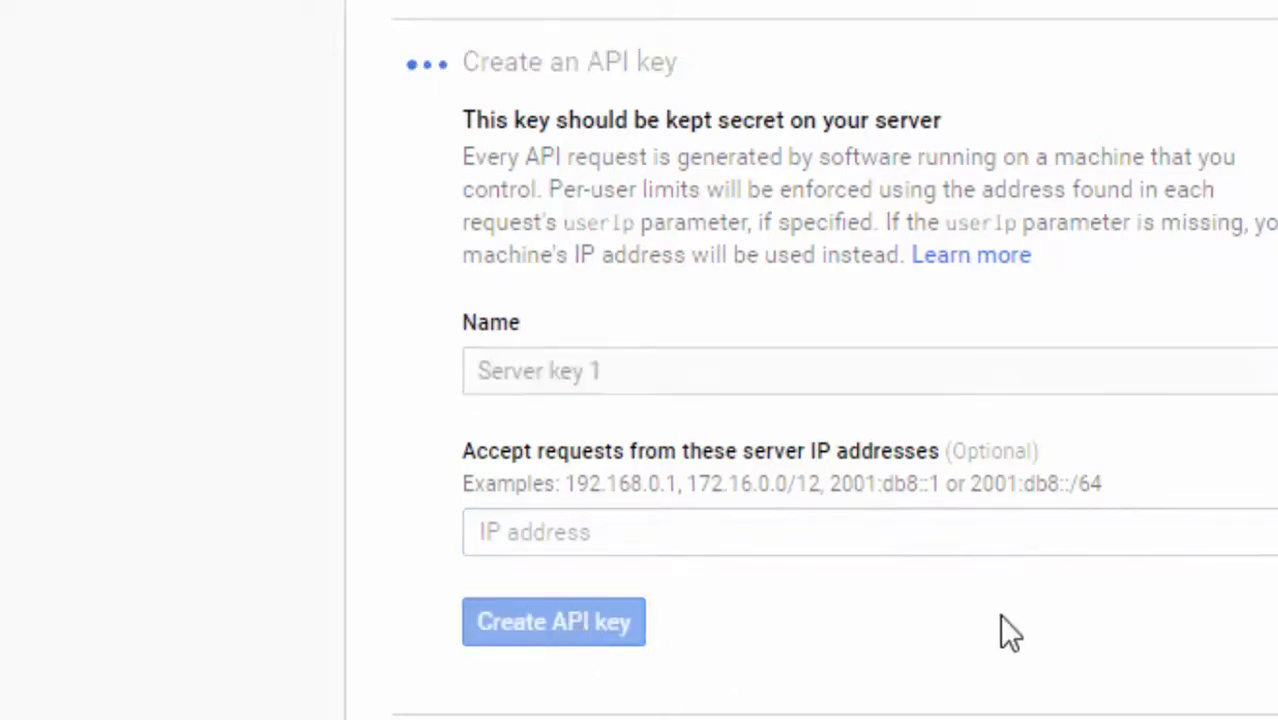
{"action": "left_click", "coordinate": [553, 621]}
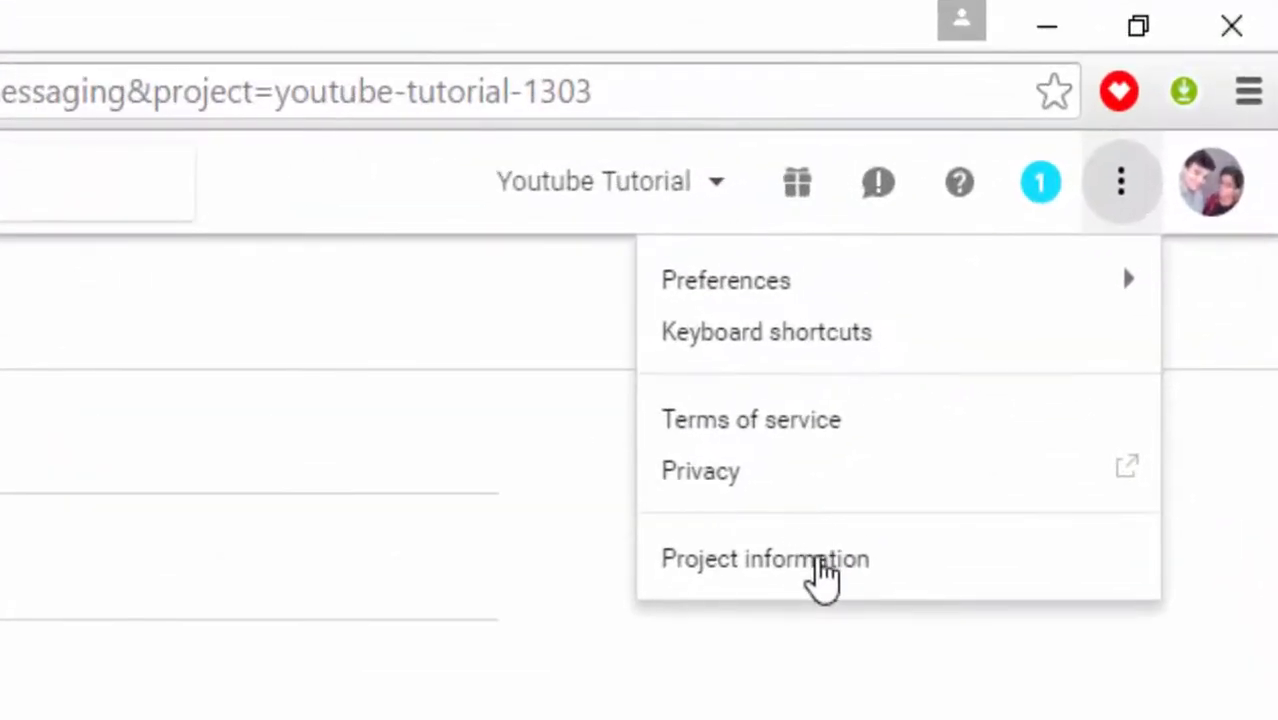
{"action": "mouse_move", "coordinate": [1122, 182]}
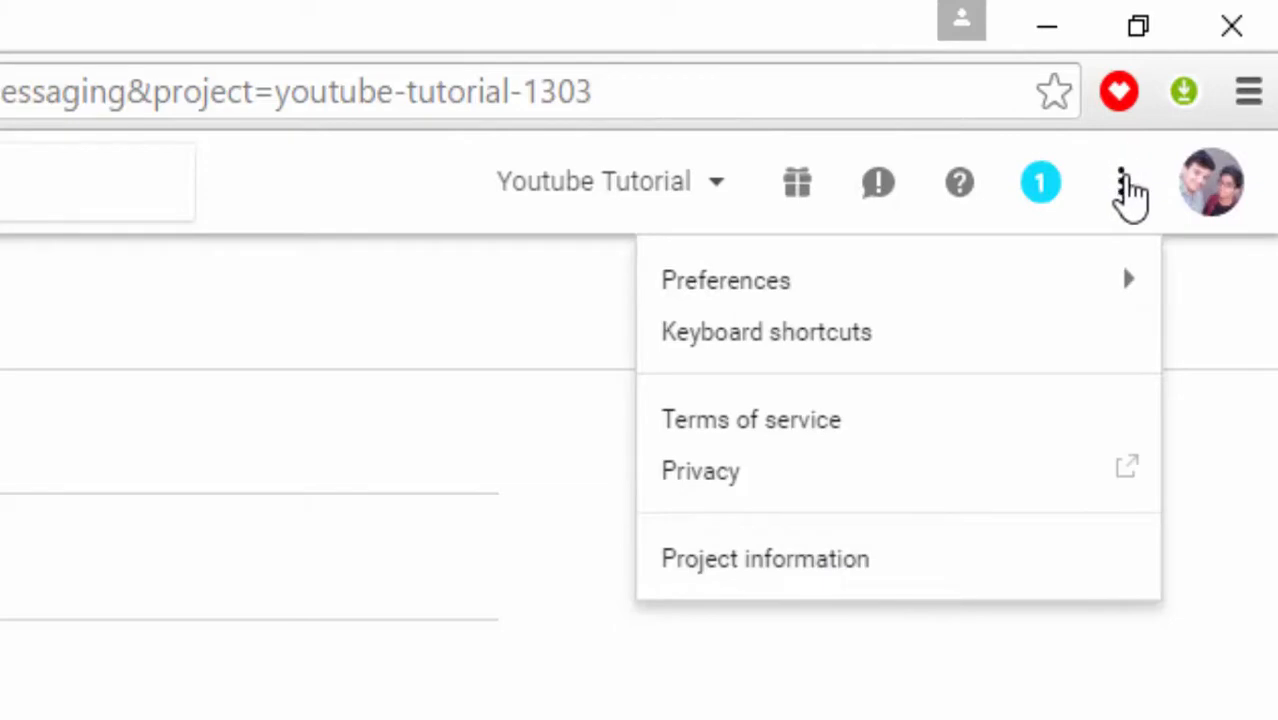
Show the Youtube Tutorial project information from the top-right three-dot menu
{"action": "left_click", "coordinate": [940, 340]}
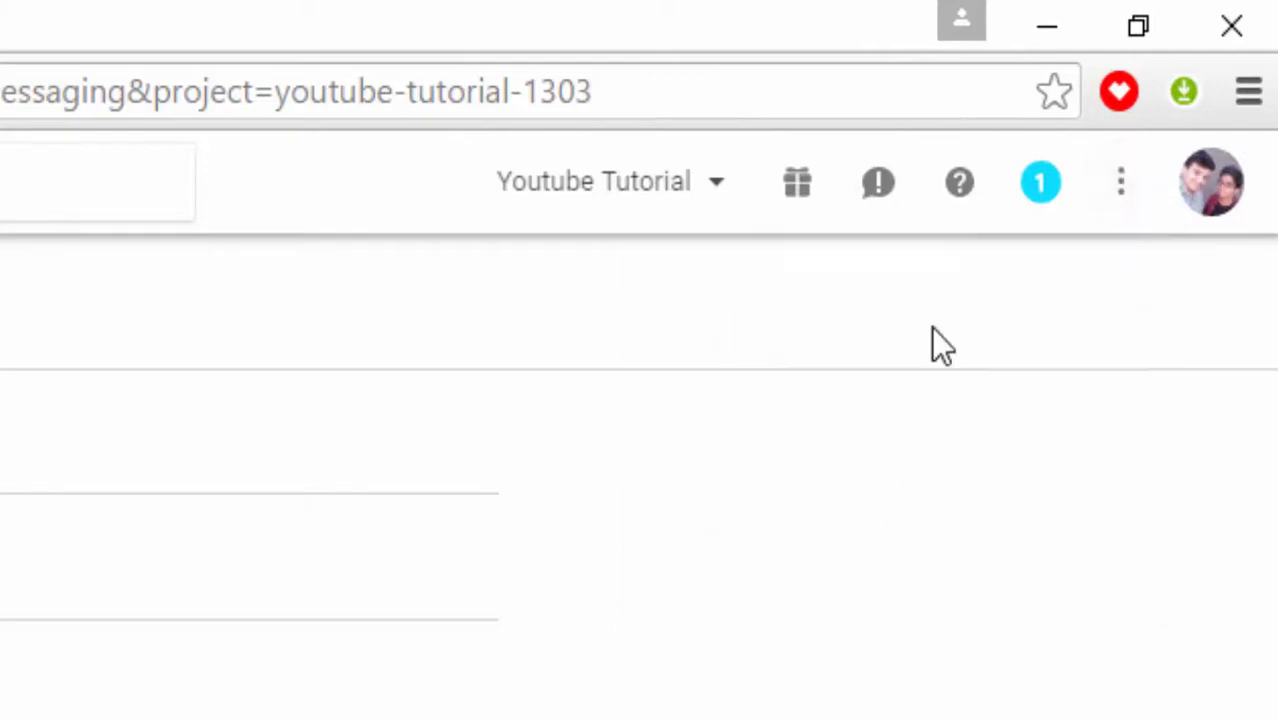
{"action": "left_click", "coordinate": [1120, 181]}
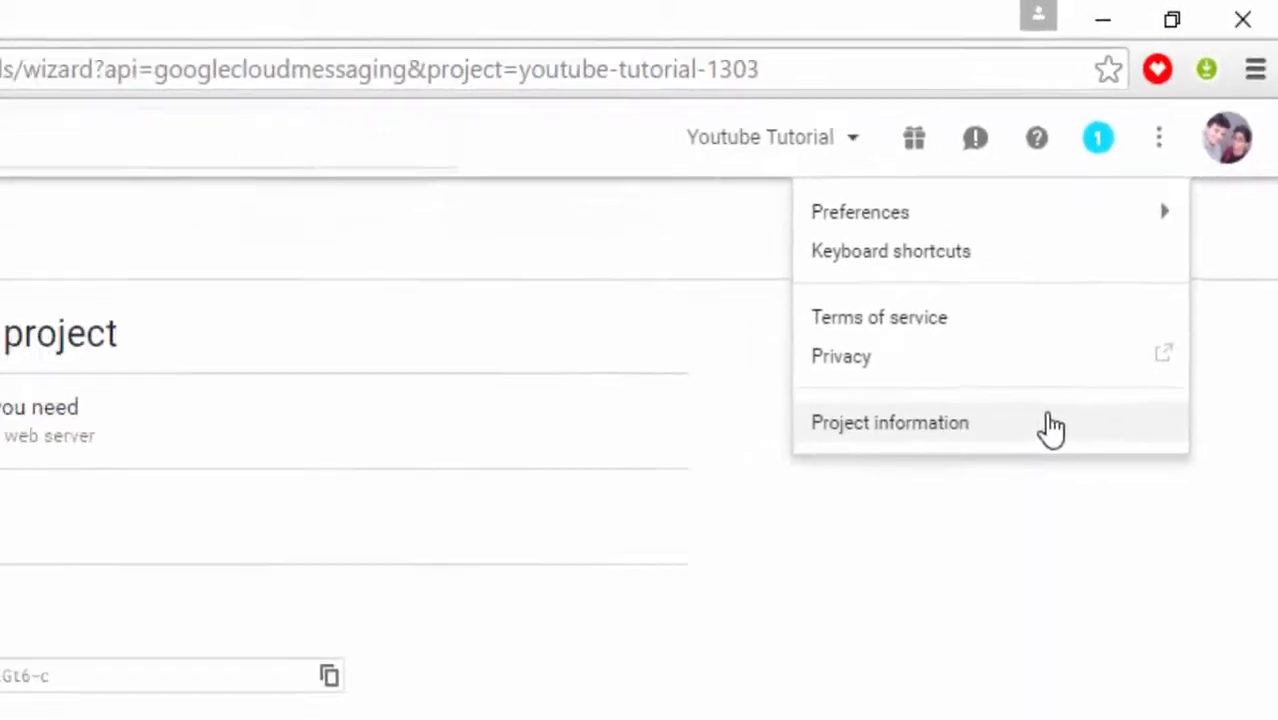
{"action": "left_click", "coordinate": [889, 422]}
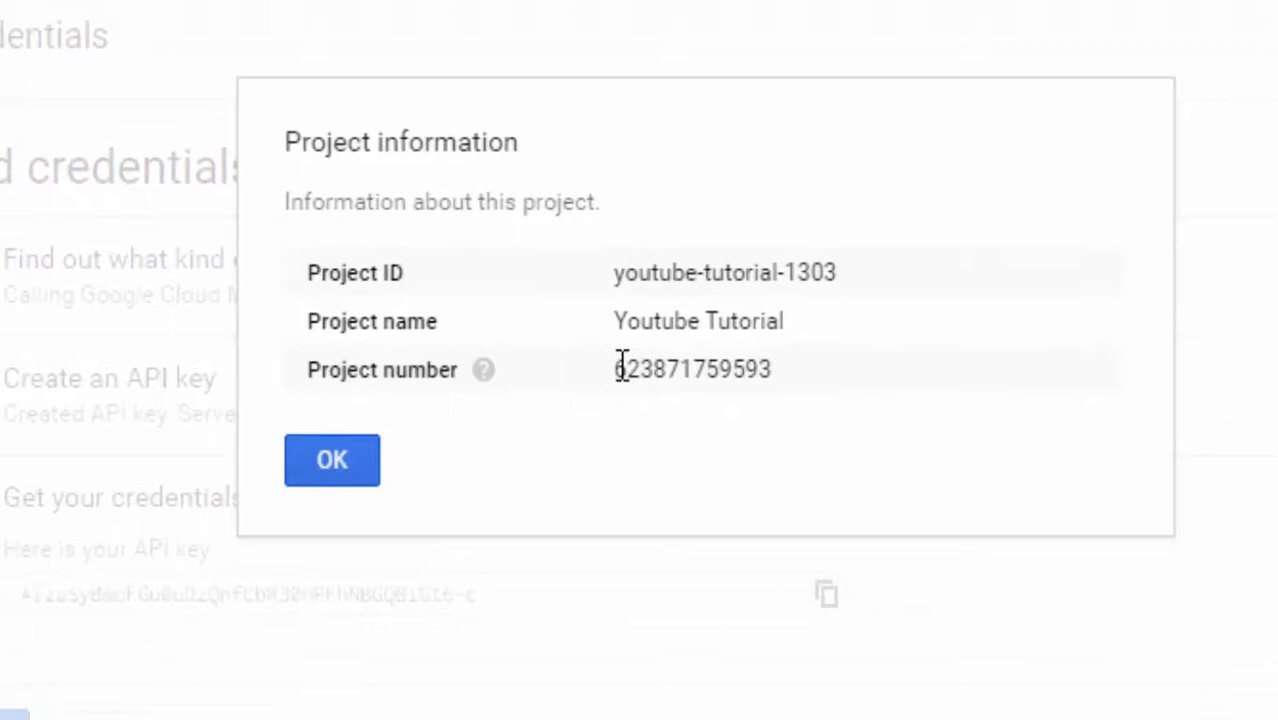
Select the project number, then dismiss the Project information dialog with OK
{"action": "double_click", "coordinate": [693, 369]}
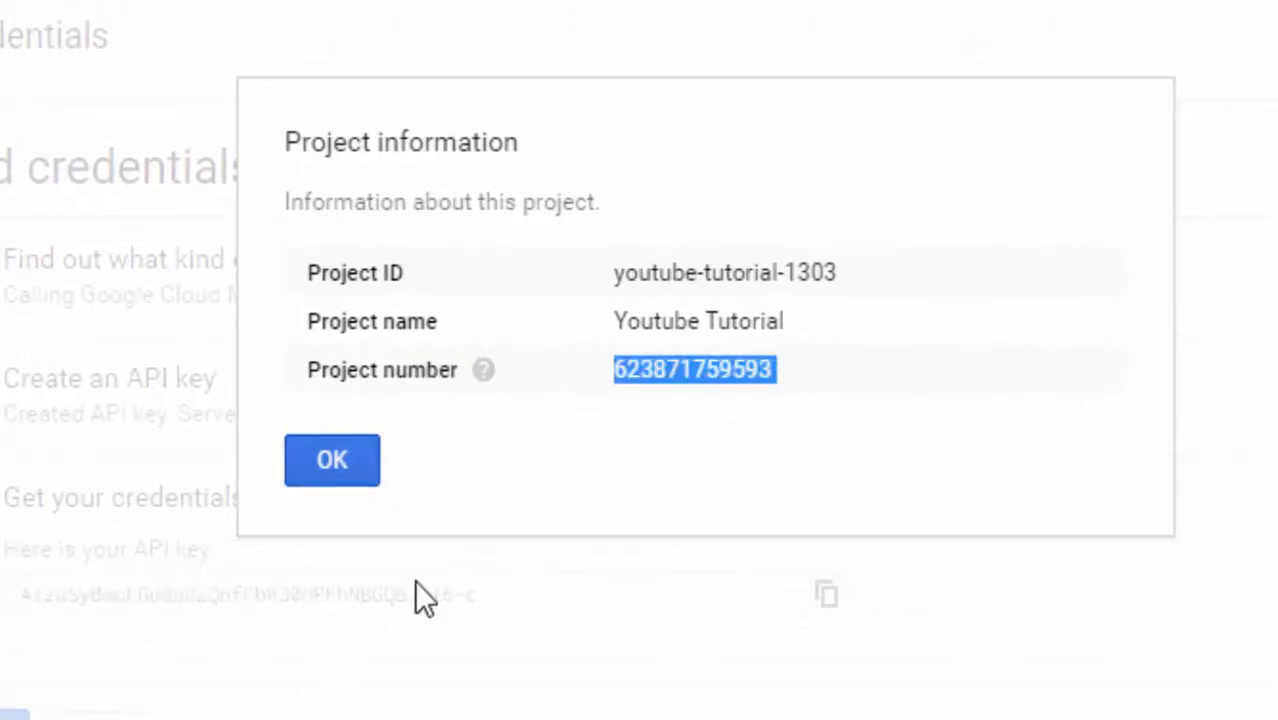
{"action": "mouse_move", "coordinate": [500, 610]}
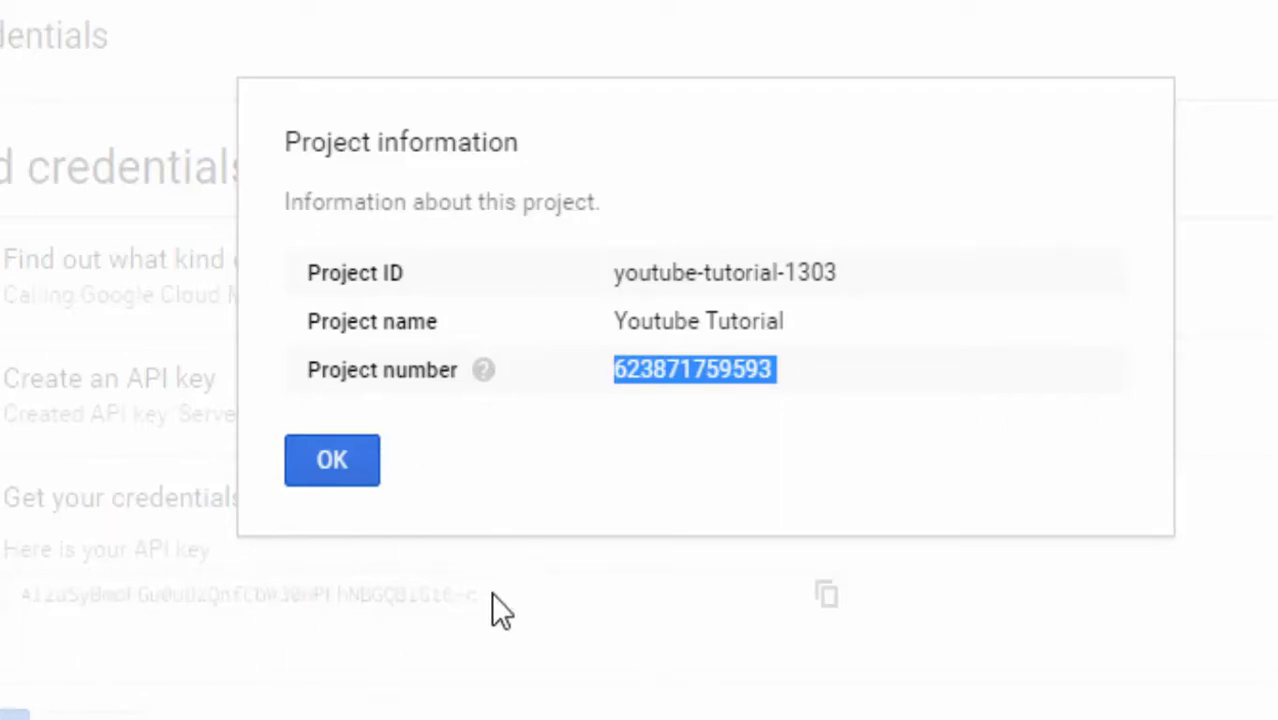
{"action": "mouse_move", "coordinate": [220, 430]}
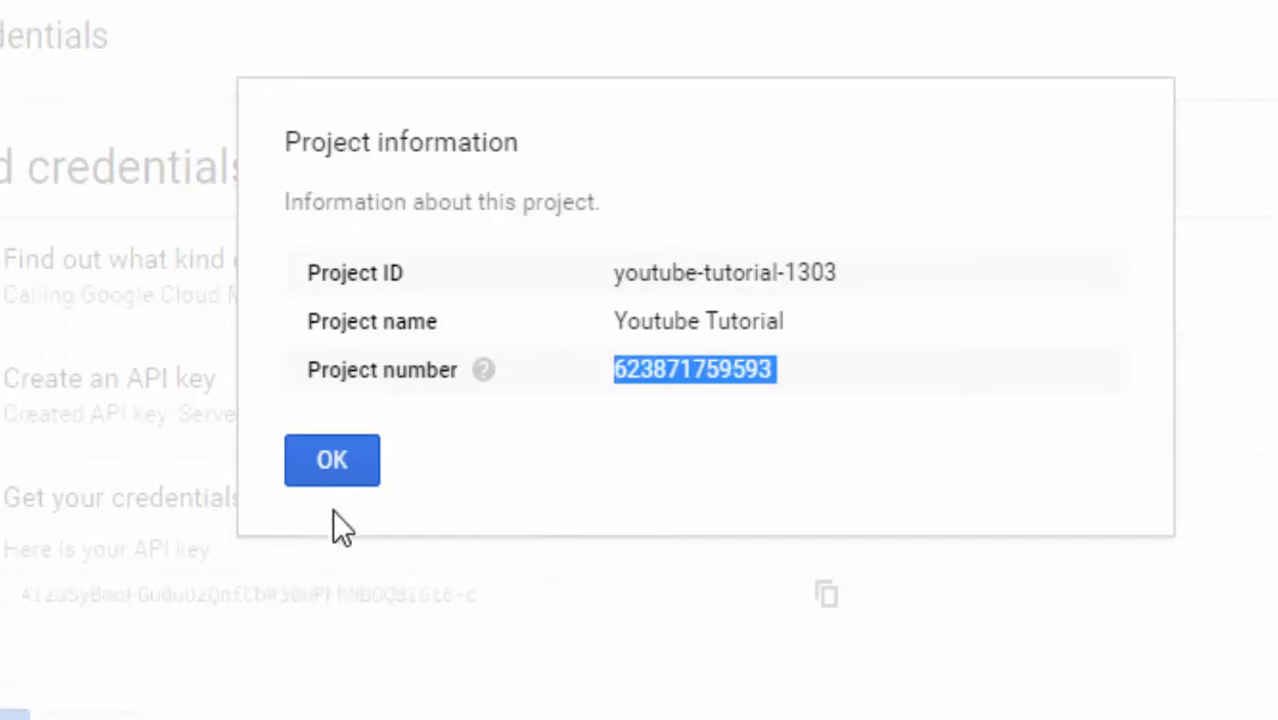
{"action": "left_click", "coordinate": [331, 459]}
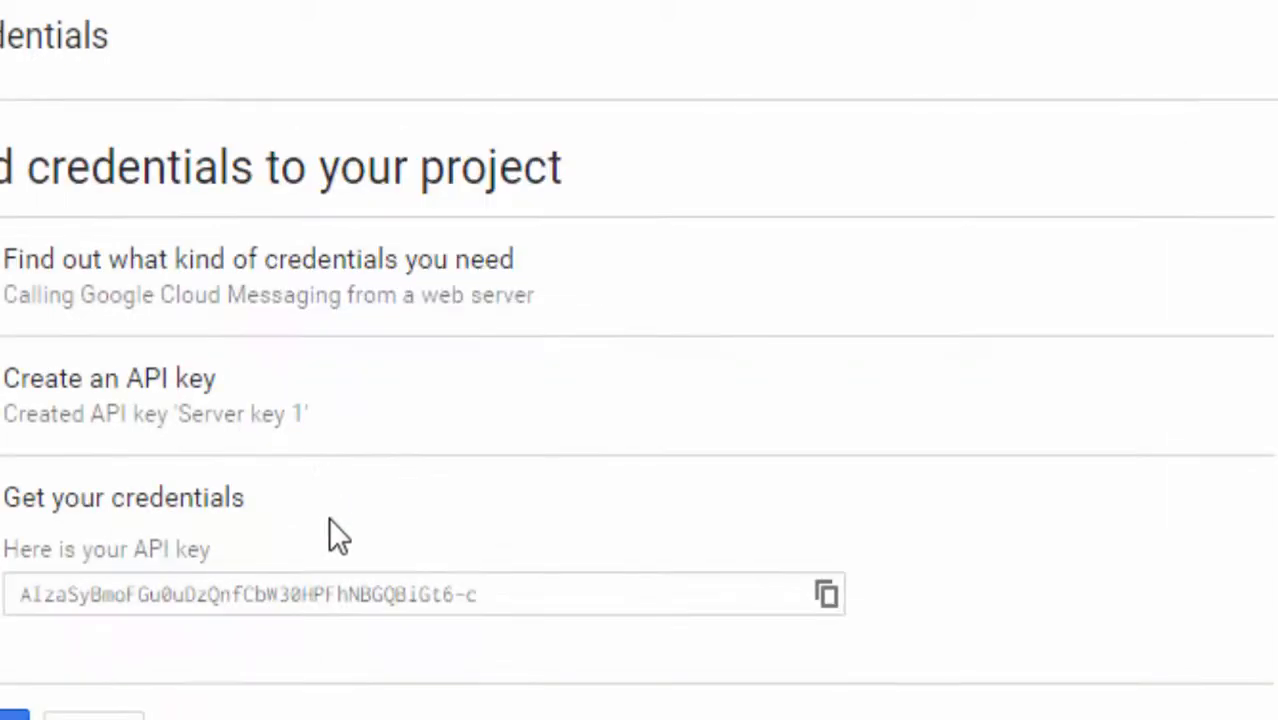